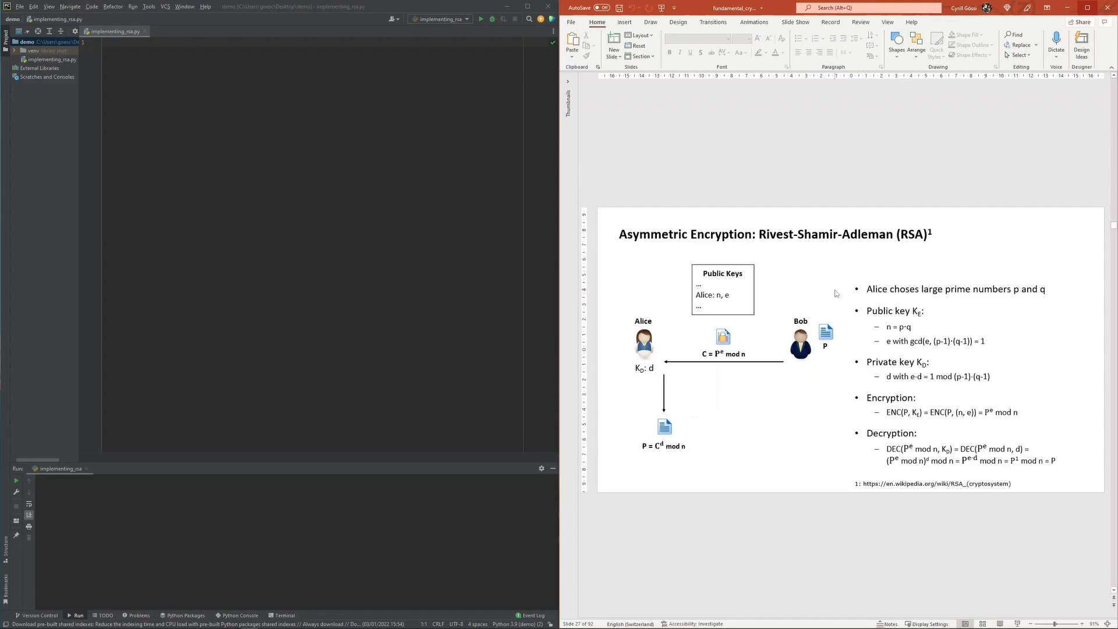
pyautogui.moveTo(844, 314)
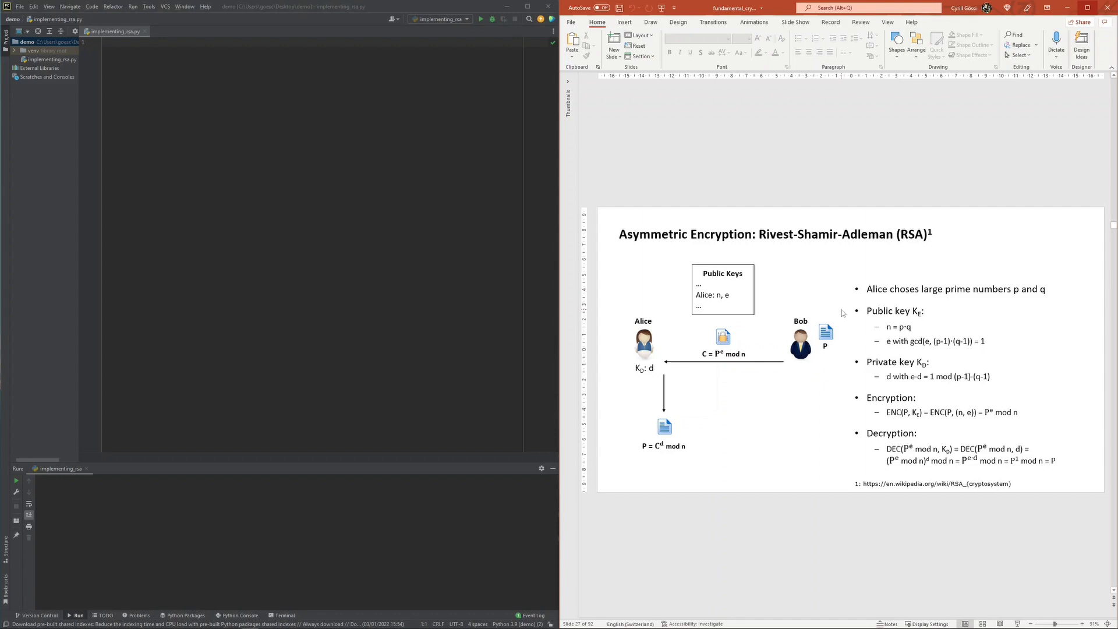
pyautogui.moveTo(843, 364)
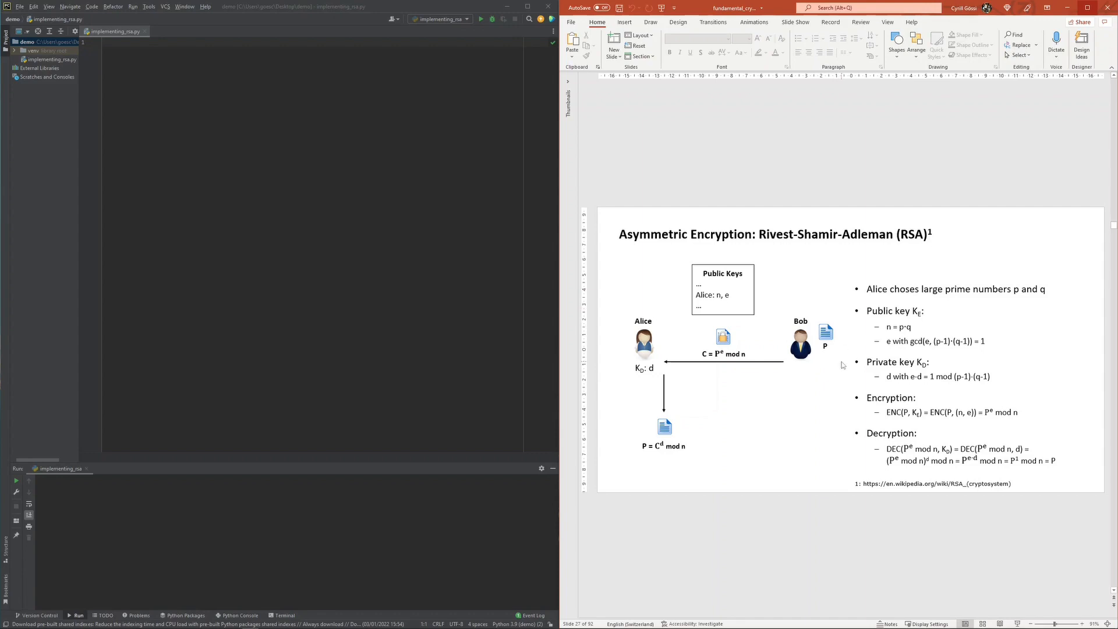
pyautogui.moveTo(849, 336)
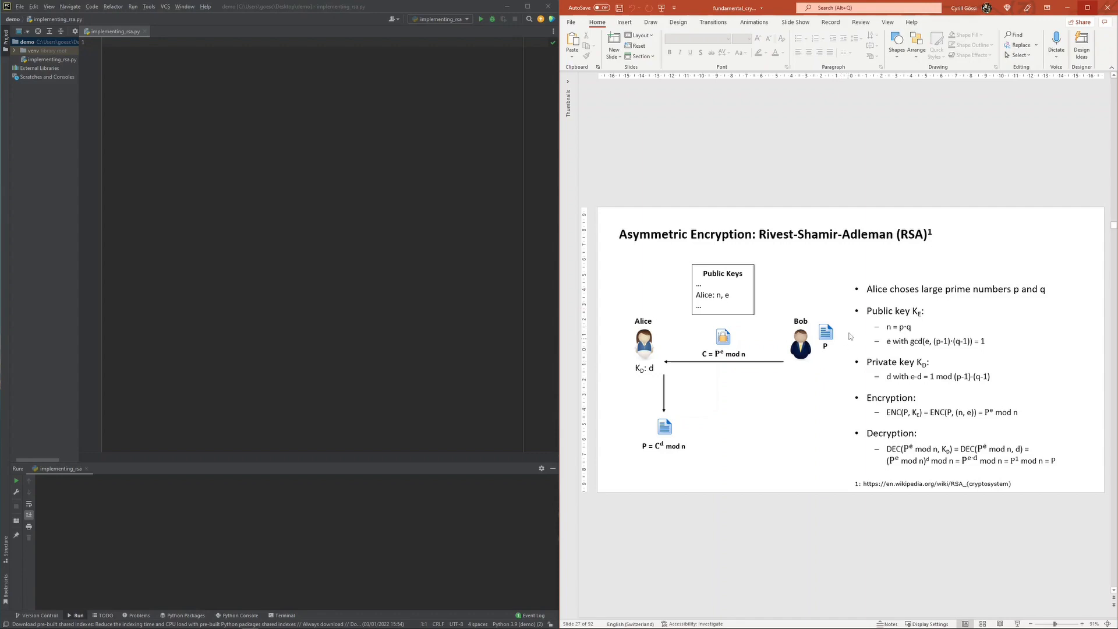
pyautogui.moveTo(844, 312)
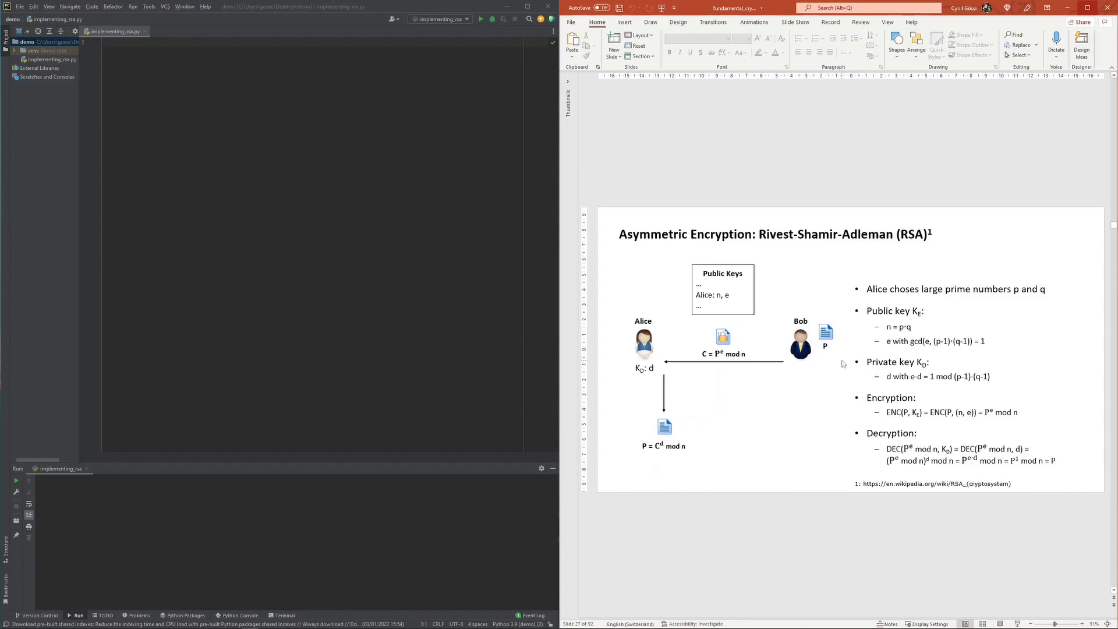
pyautogui.moveTo(842, 309)
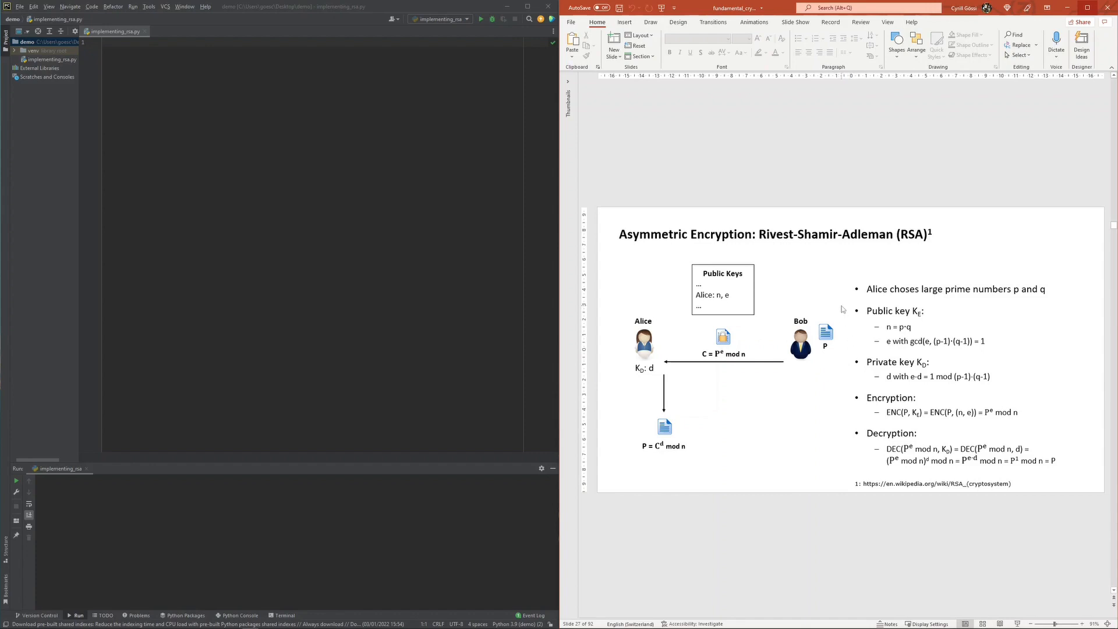
pyautogui.moveTo(843, 403)
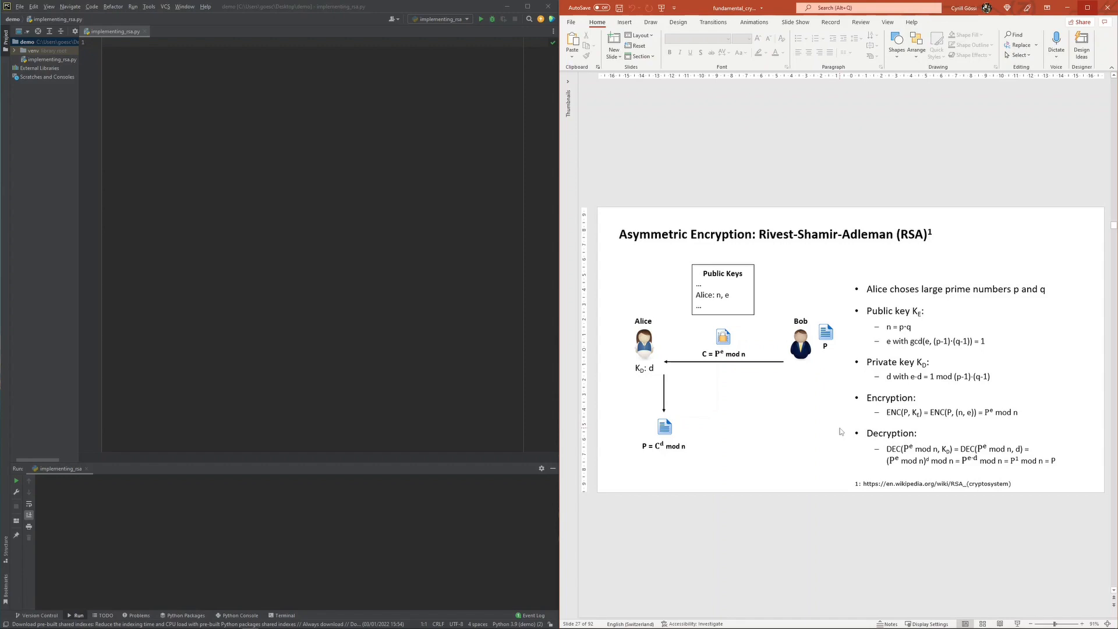
pyautogui.moveTo(837, 291)
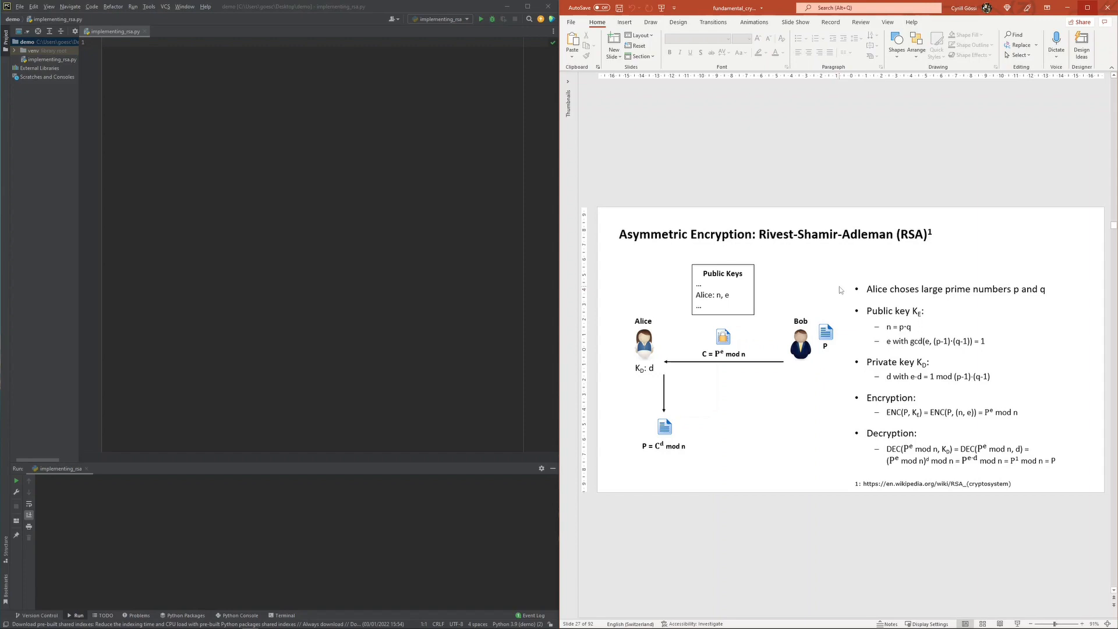
pyautogui.moveTo(842, 313)
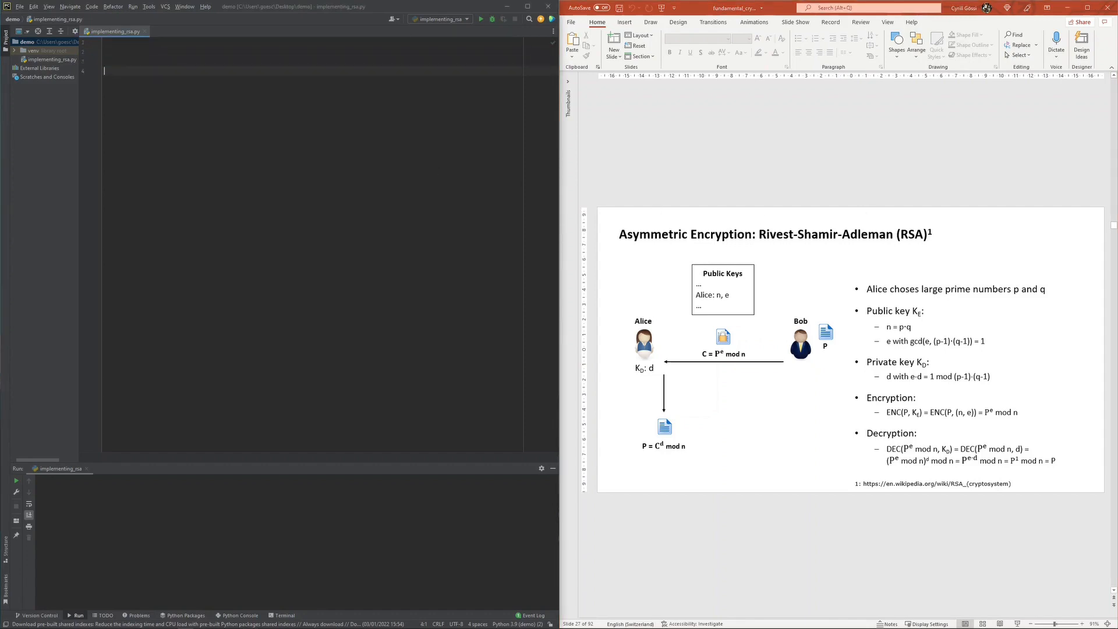
# Write the main guard with rsa_key_size = 2048 and prime_number_bit_length = rsa_key_size // 2
pyautogui.write('if __name__')
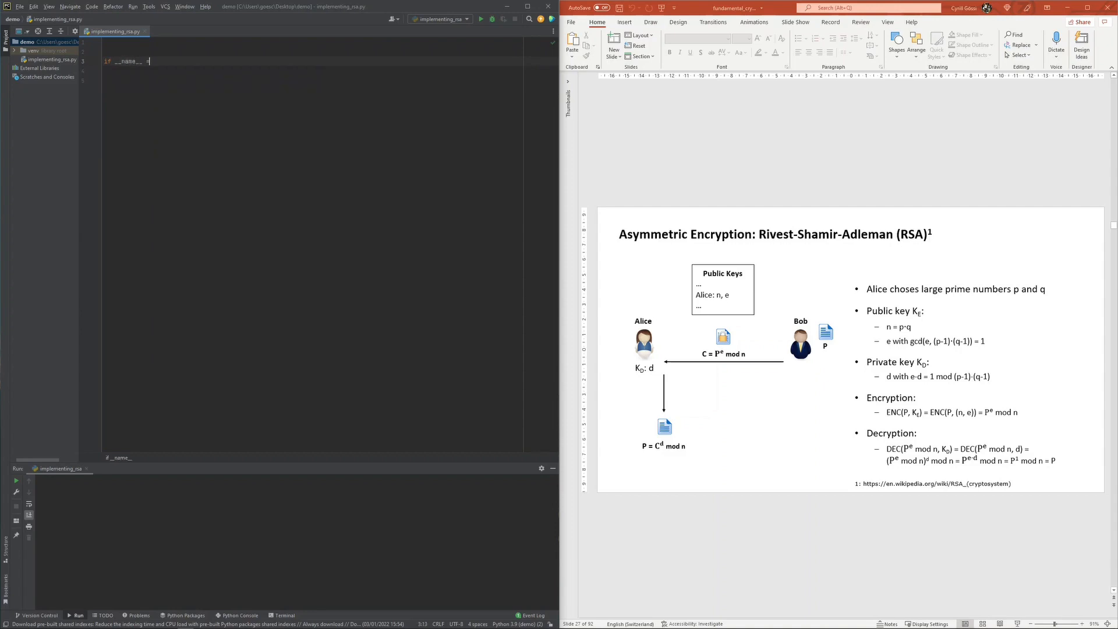
pyautogui.write('== "__main__":')
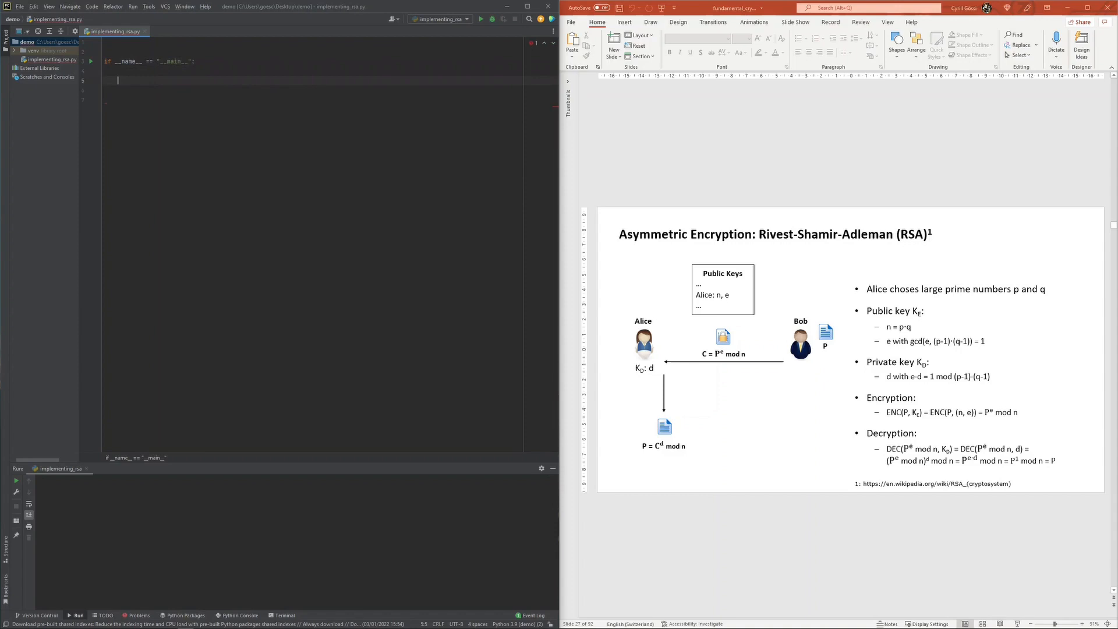
pyautogui.write('rsa_key_')
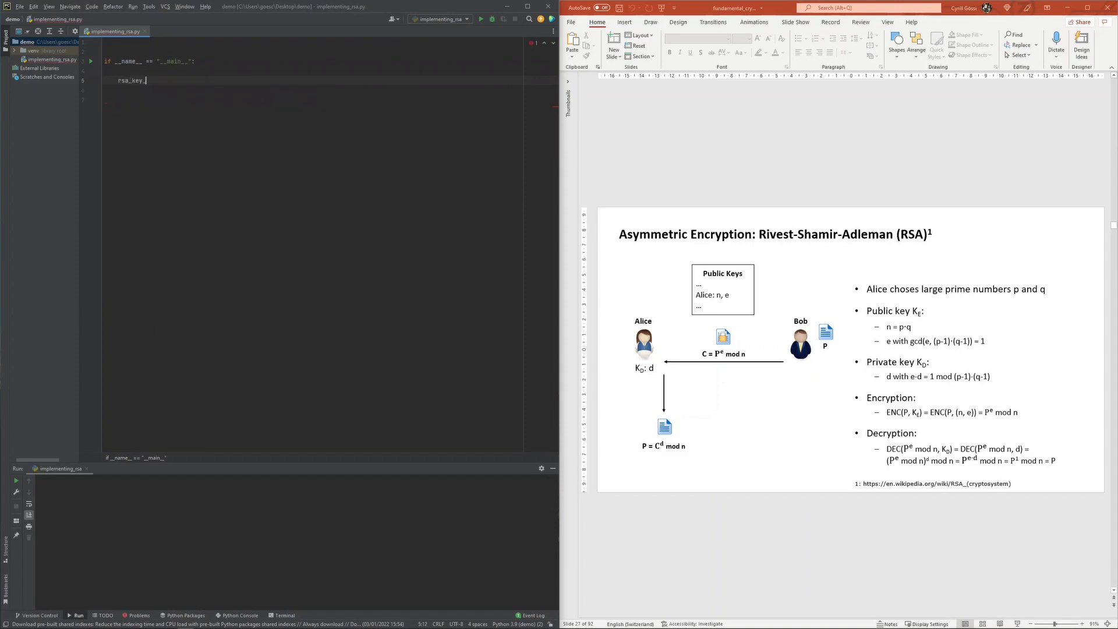
pyautogui.write('_size = 2048')
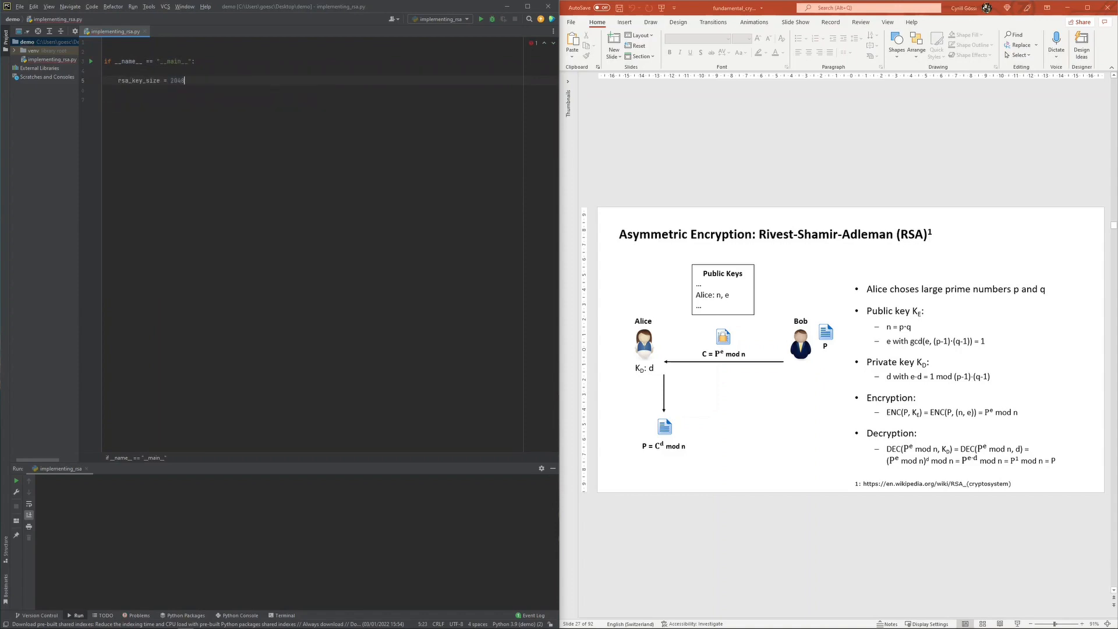
pyautogui.write('prime_number_bit_length')
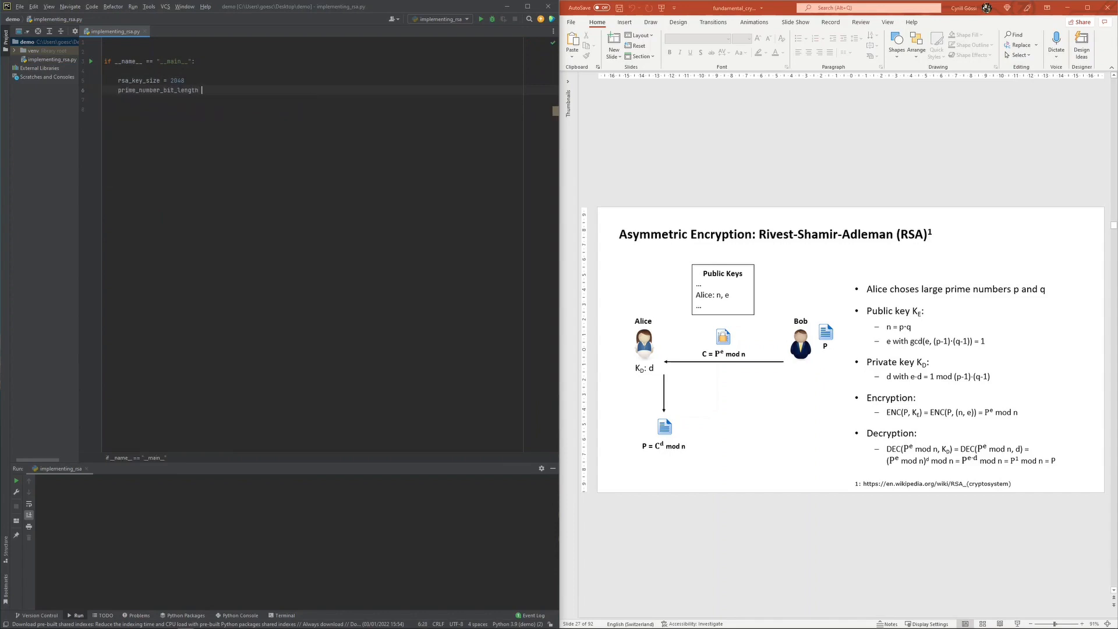
pyautogui.write('= rsa_k')
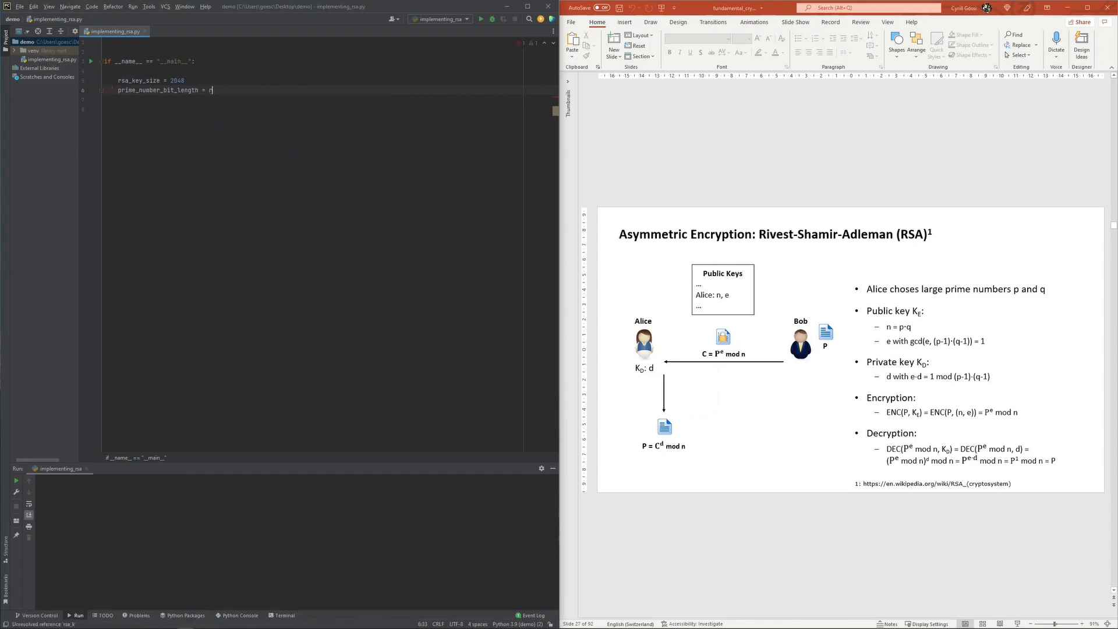
pyautogui.write('sa_key_size // 2')
pyautogui.write('# Generate prime numbers p and q')
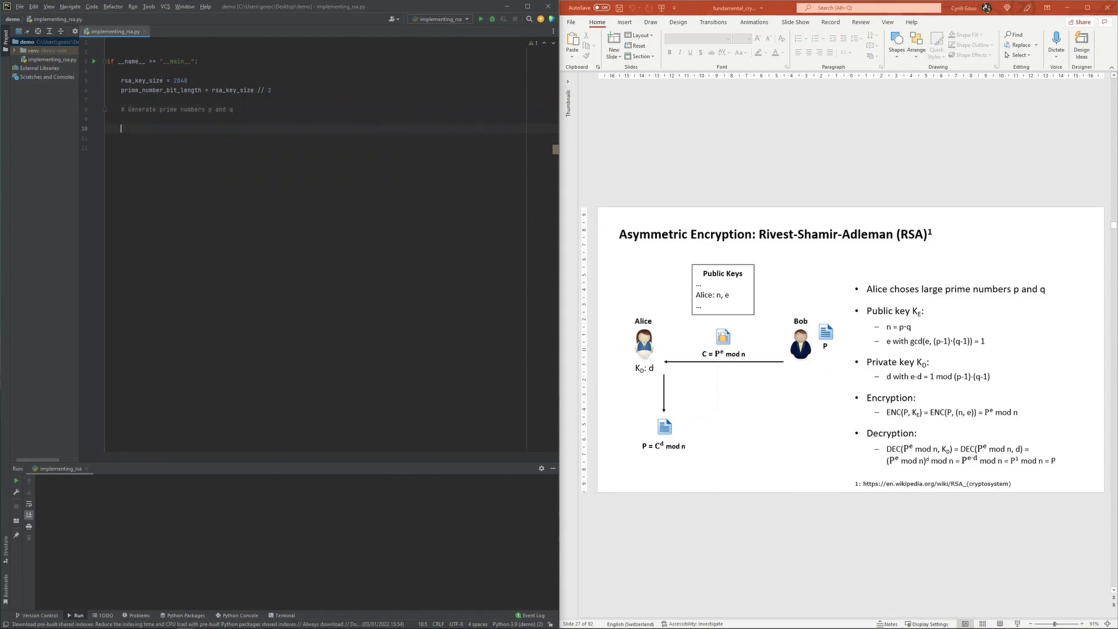
# Add placeholder comments for public key, private key, Encrypt and Decrypt, then return under the prime comment
pyautogui.write('# Calculate public key')
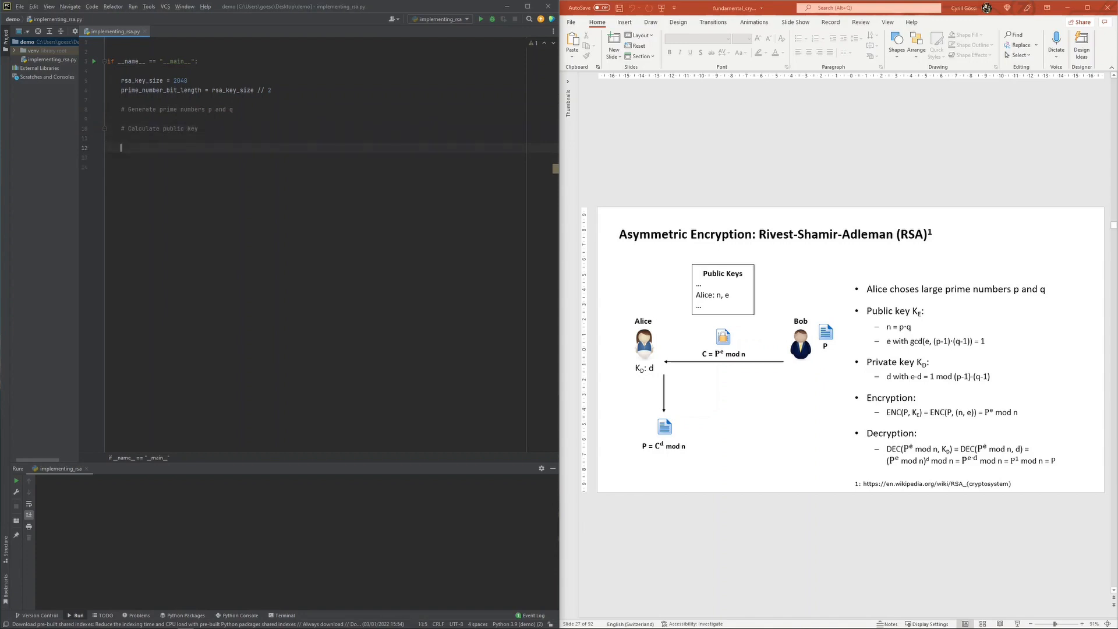
pyautogui.write('# Calculate private key')
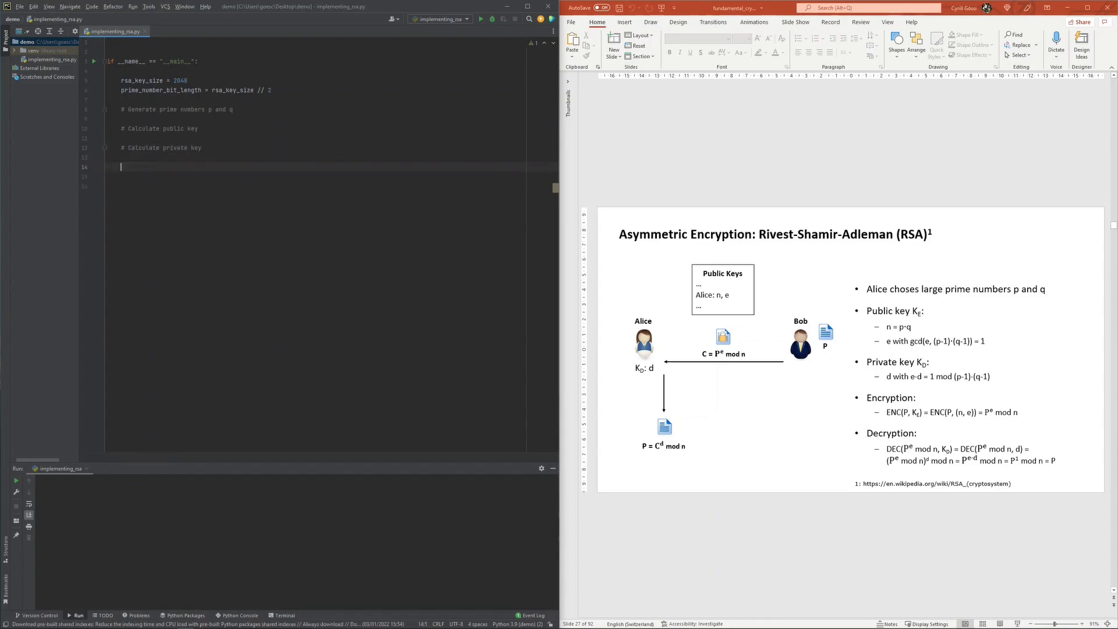
pyautogui.write('# Encrypt')
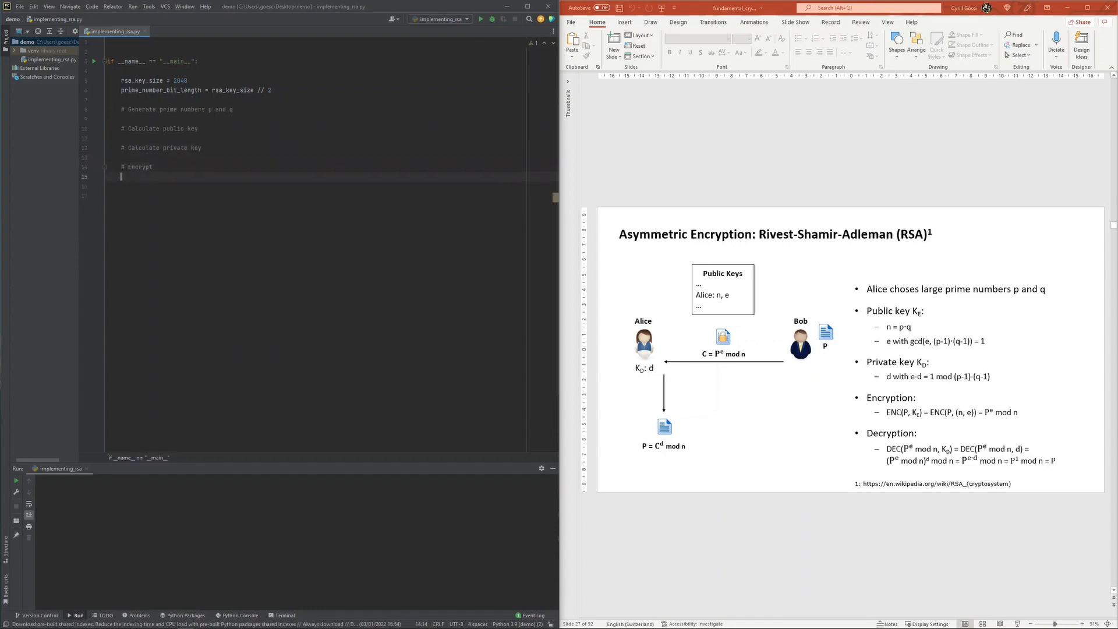
pyautogui.write('# Decrypt')
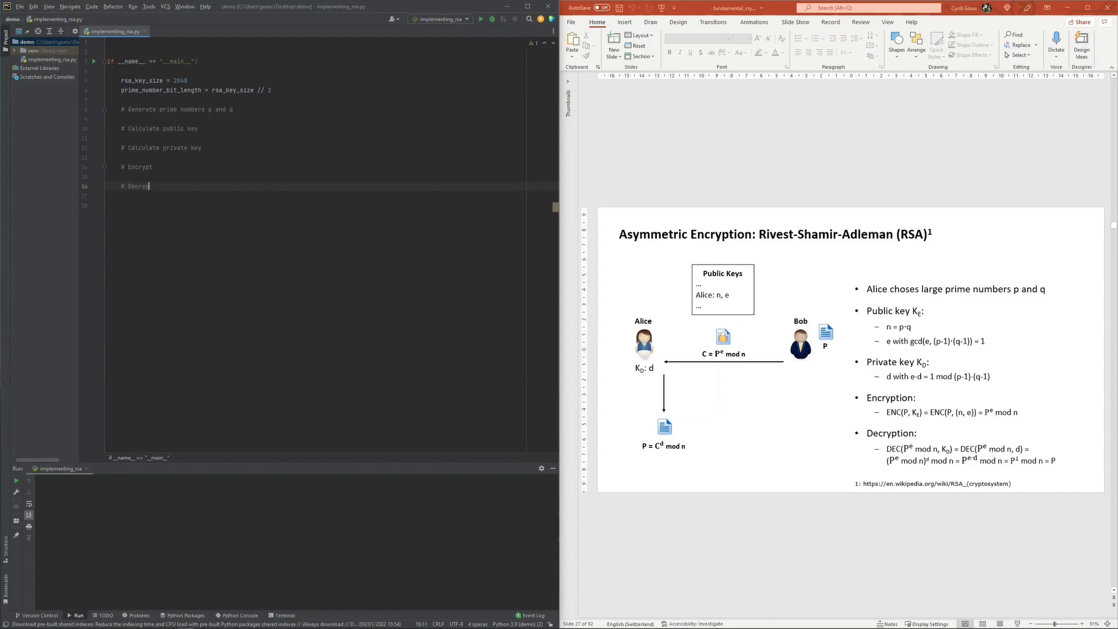
pyautogui.click(151, 128)
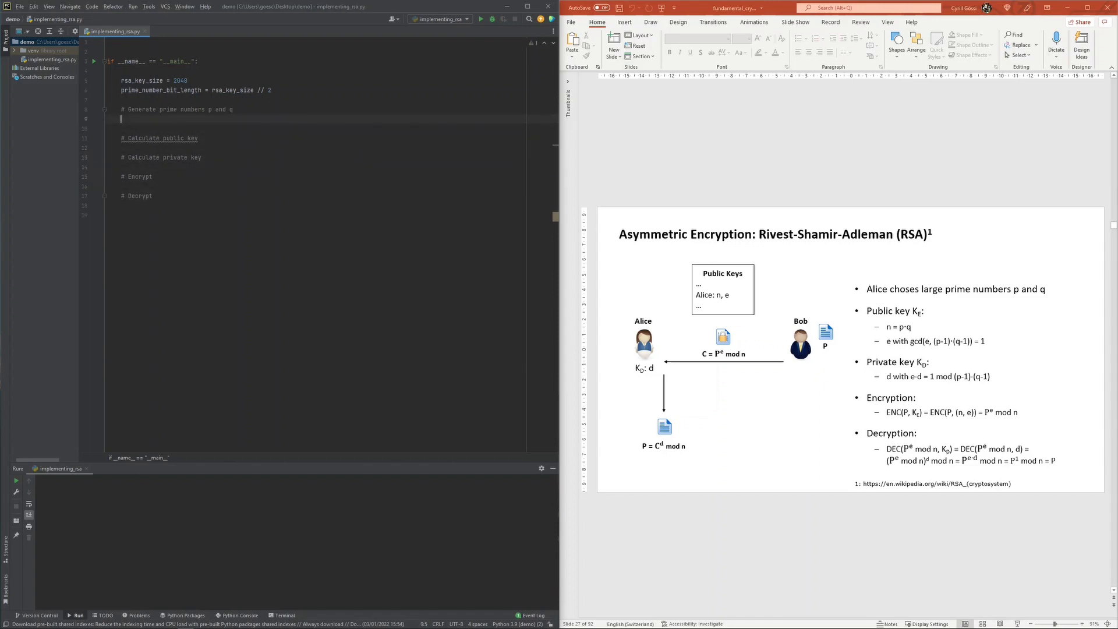
# Assign p and q from generate_prime_number(prime_number_bit_length)
pyautogui.write('p = generate_prime_number(prime_number_bit_length')
pyautogui.write('q =')
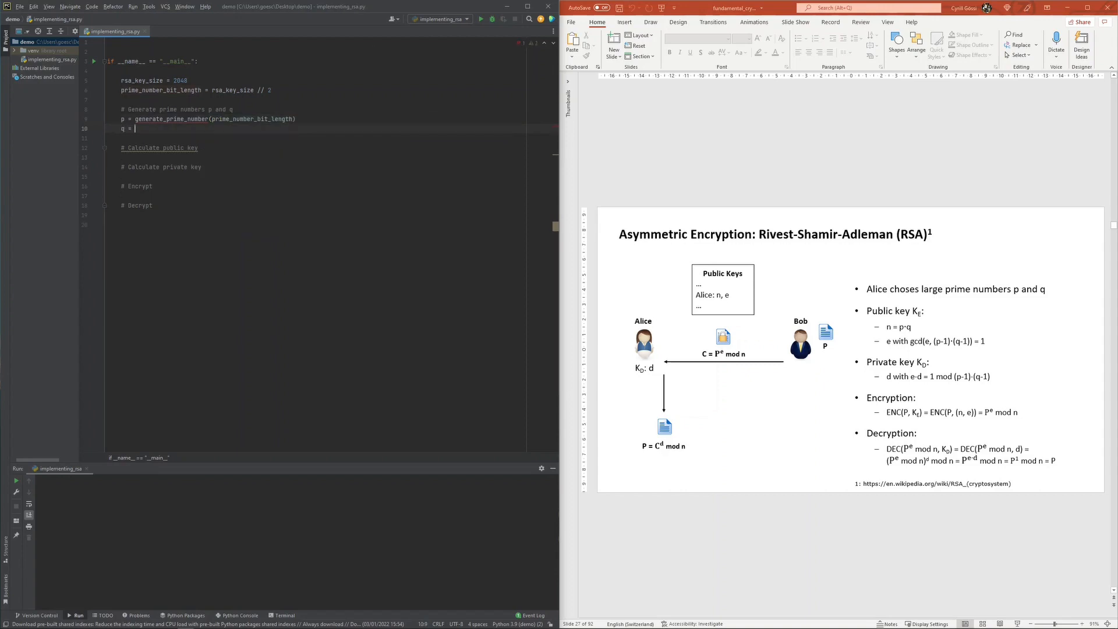
pyautogui.write('genericpa')
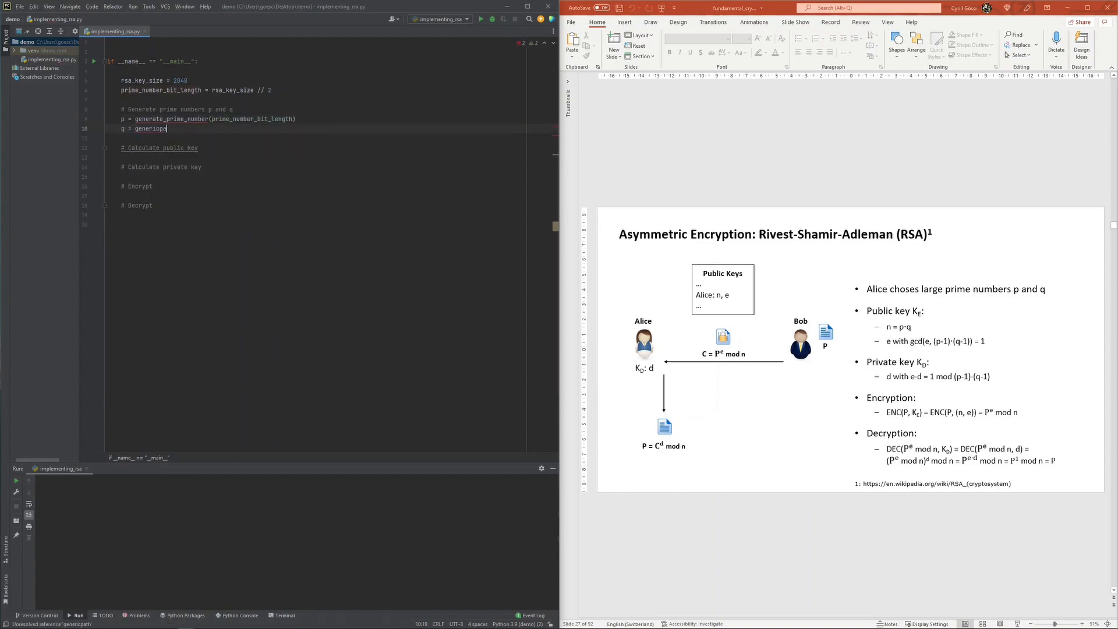
pyautogui.write('generate_')
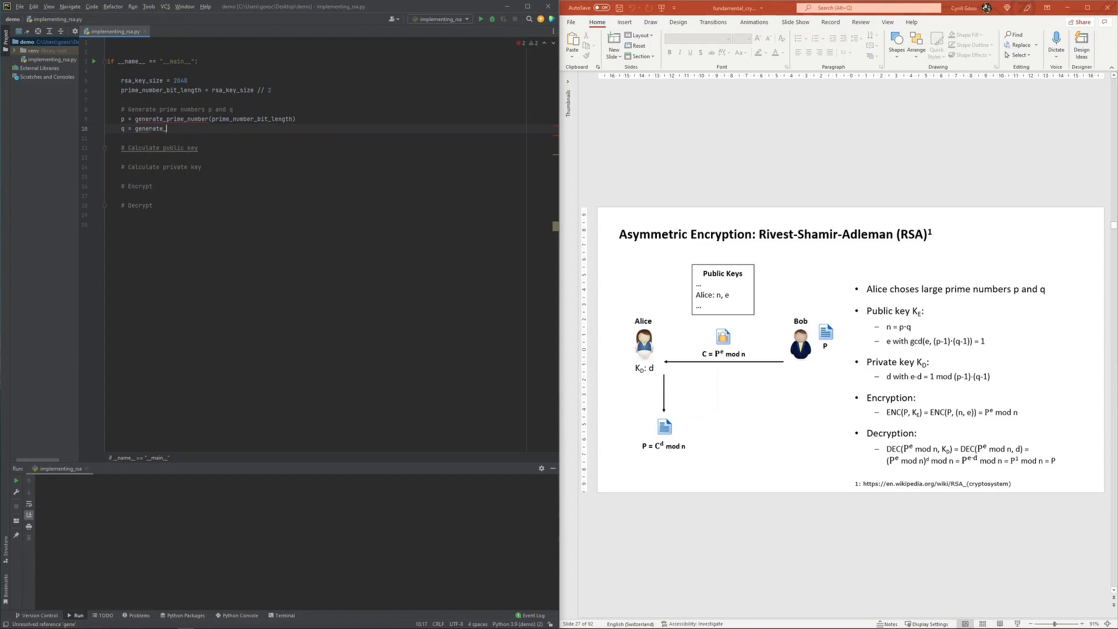
pyautogui.write('prime_number')
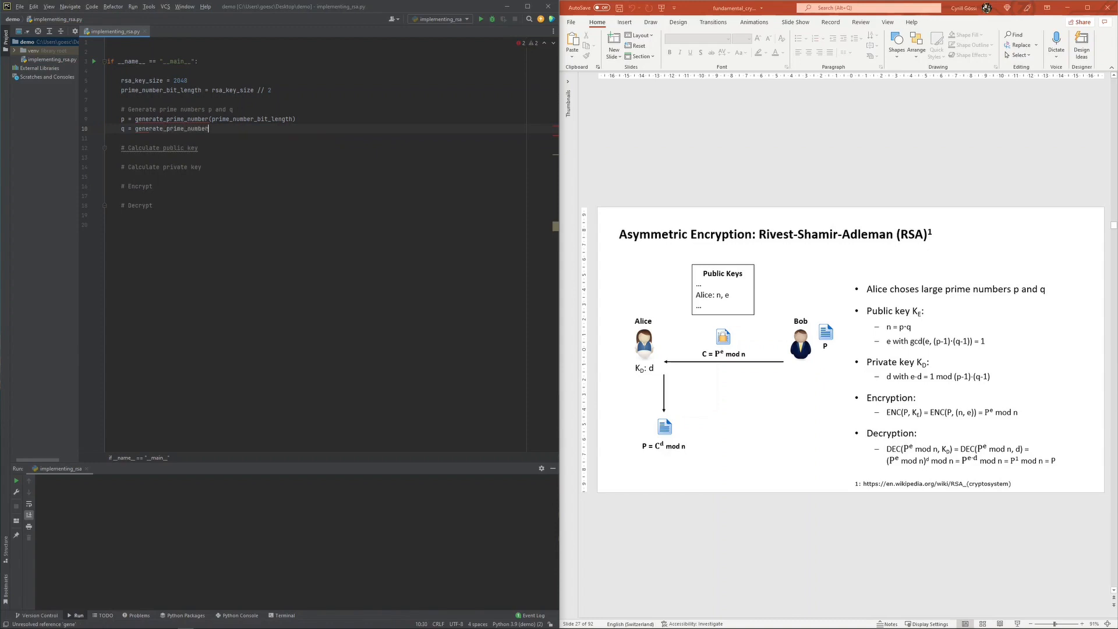
pyautogui.write('(prime_number_bit_length)')
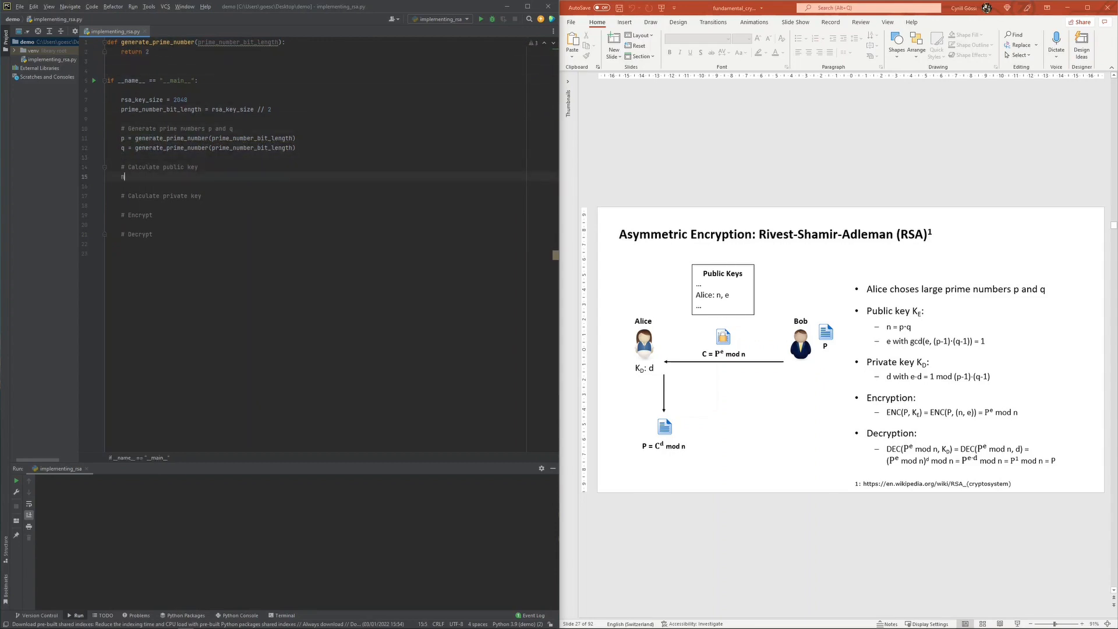
# Set n = p * q and e = 65537, and begin the d assignment
pyautogui.write('n = p * q')
pyautogui.click(332, 187)
pyautogui.write('e = ')
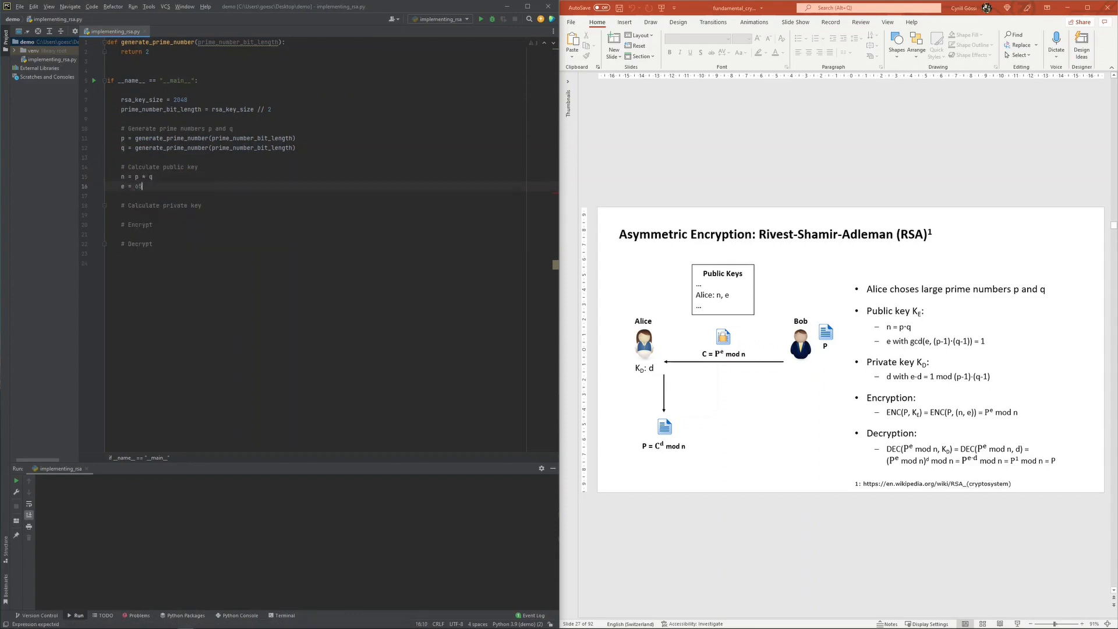
pyautogui.write('65537')
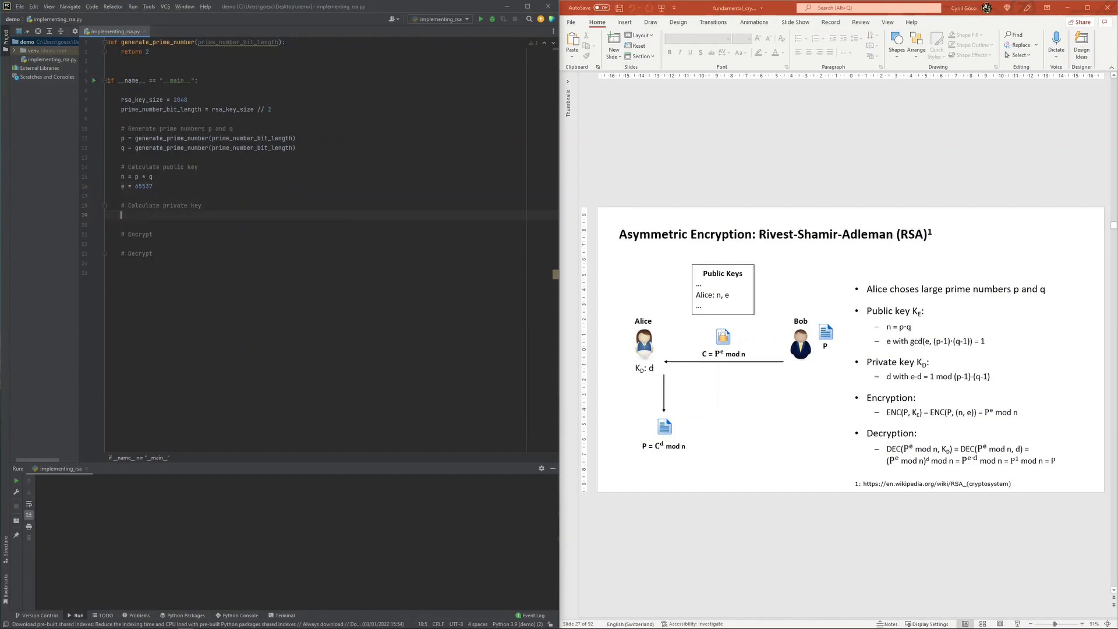
pyautogui.write('d = calculate_')
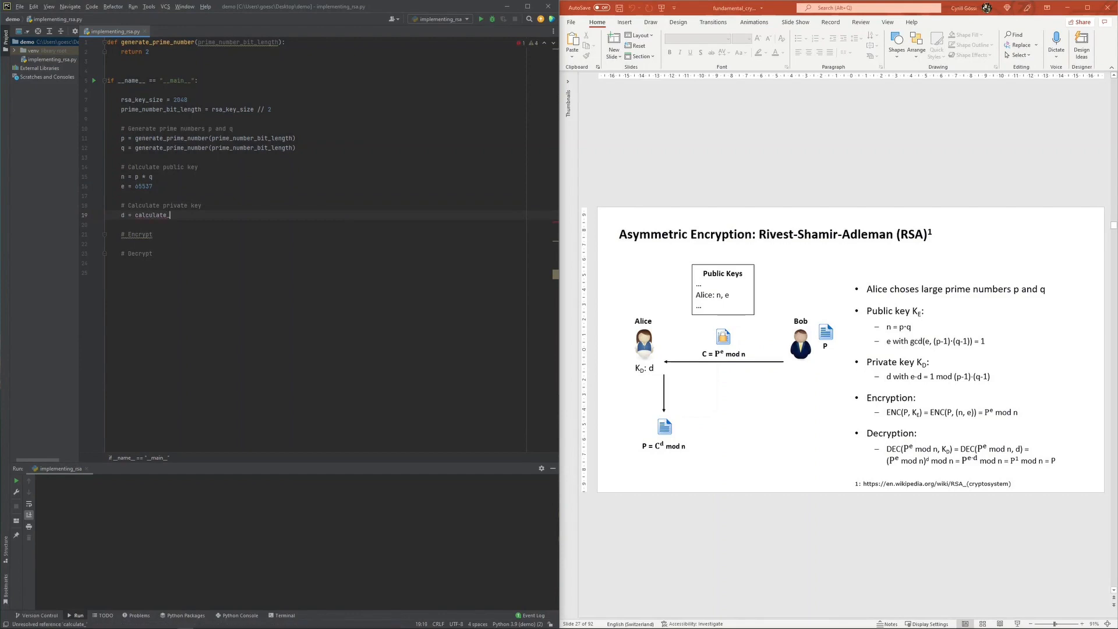
# Finish d = calculate_private_key(e, p, q) and give the stub a placeholder return d
pyautogui.write('private_key')
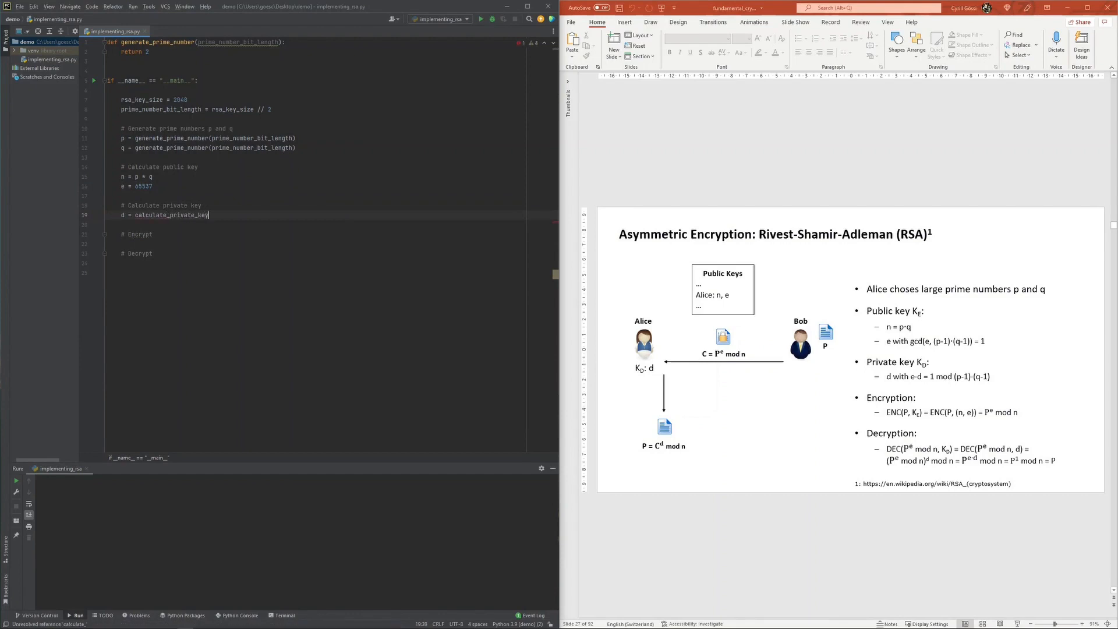
pyautogui.write('(e, p, q)')
pyautogui.write('pa')
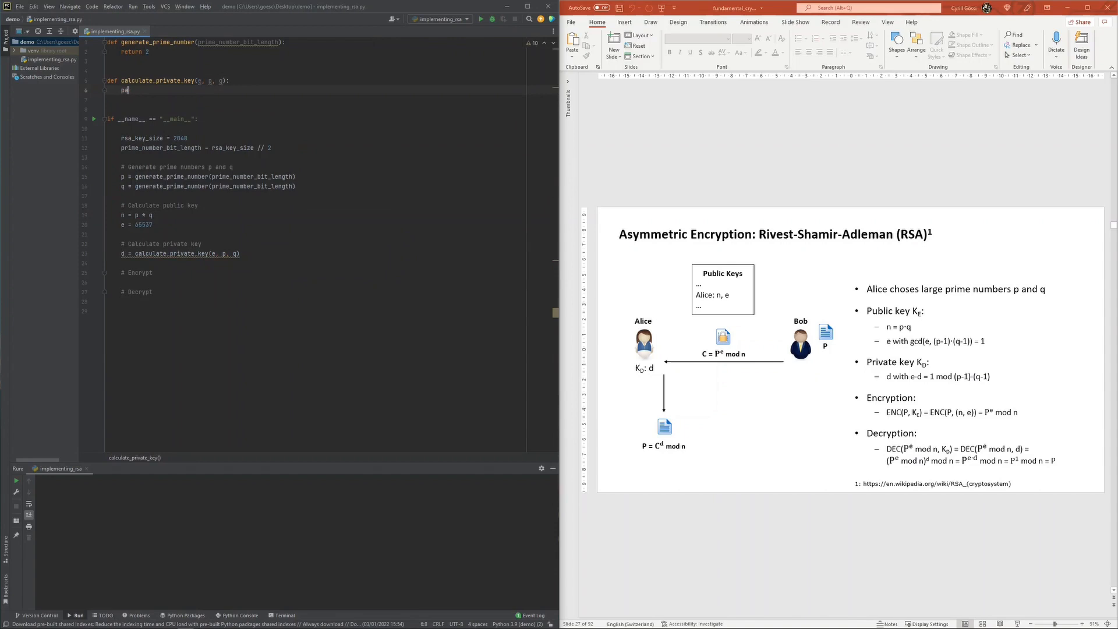
pyautogui.write('return d')
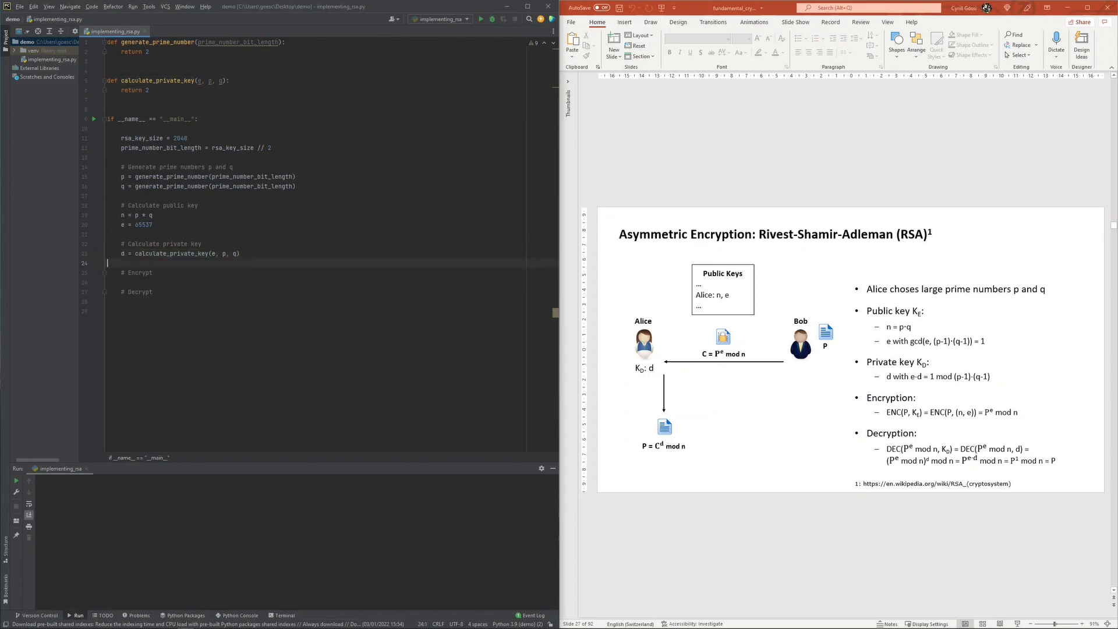
# Define plaintext = b'Fundamental Cryptography in Python' and ciphertext = rsa_encrypt(plaintext, e, n)
pyautogui.write('p')
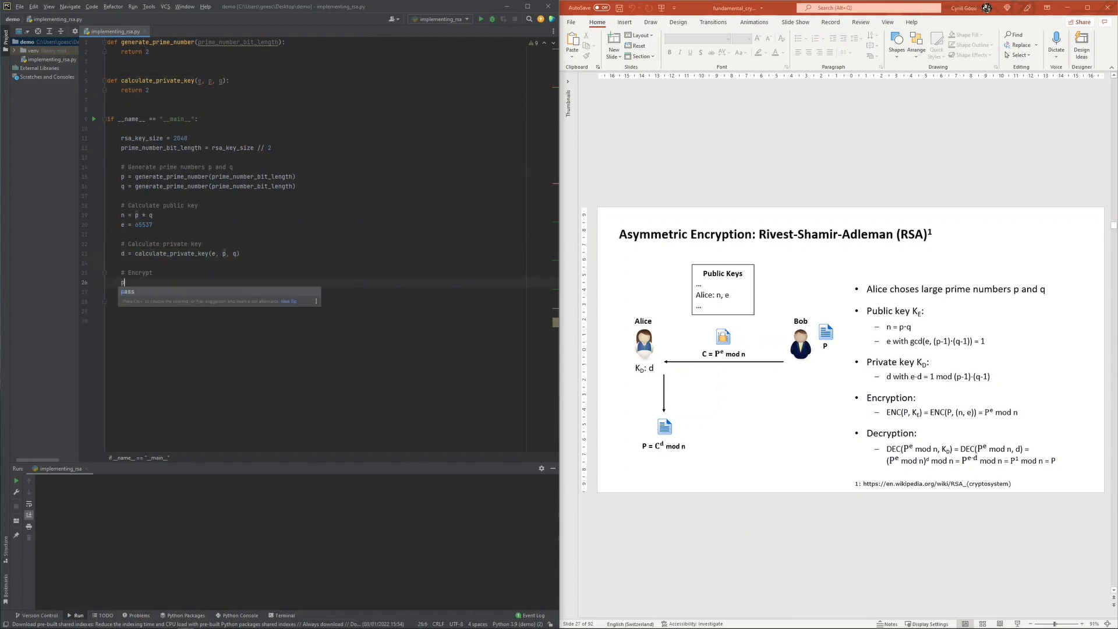
pyautogui.write("laintext = b'")
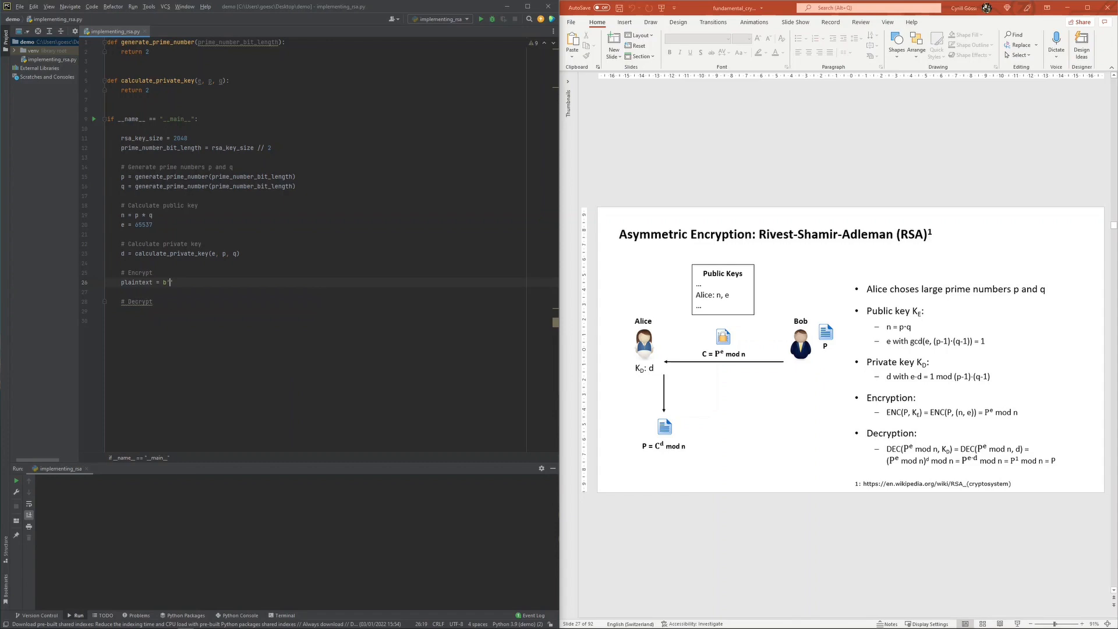
pyautogui.write('Fundaental Cryptography in')
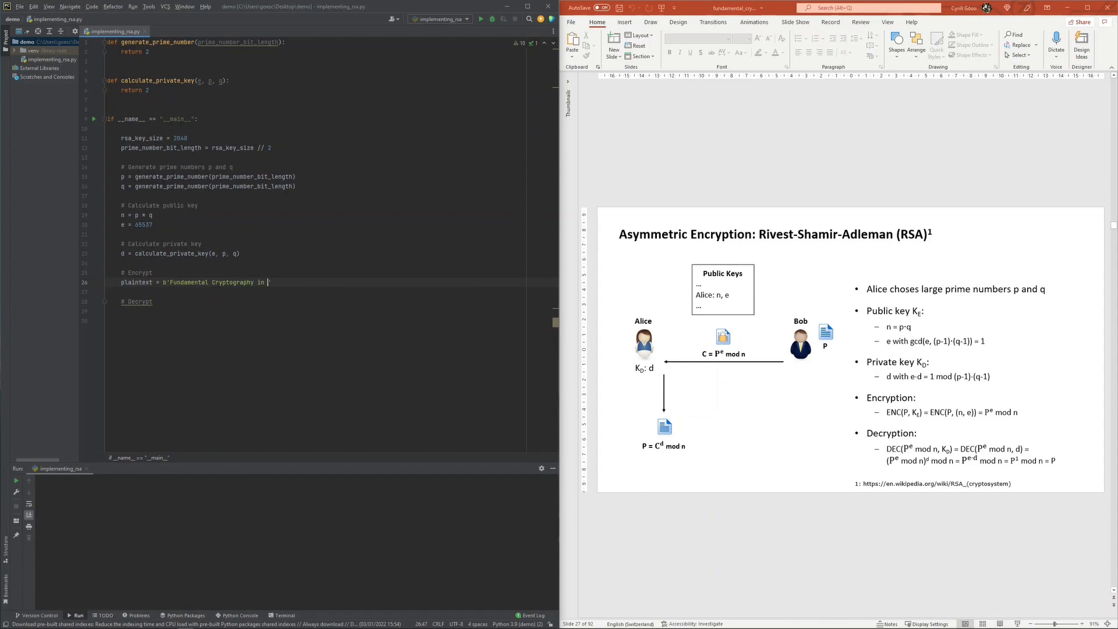
pyautogui.write("Python'")
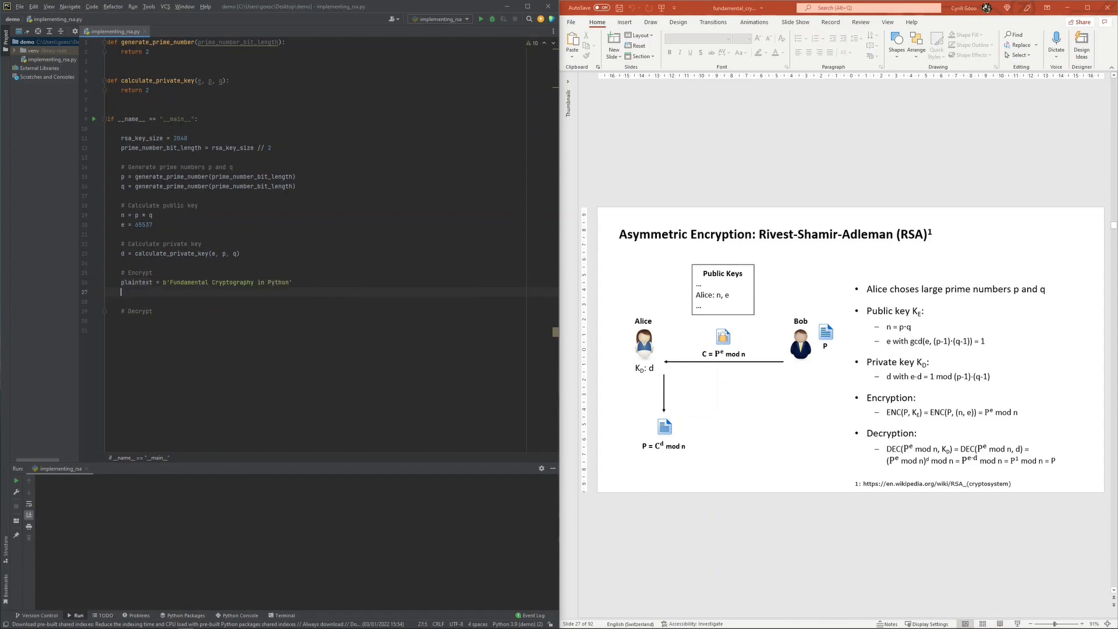
pyautogui.write('ciphertext = rsa_encrypt(p')
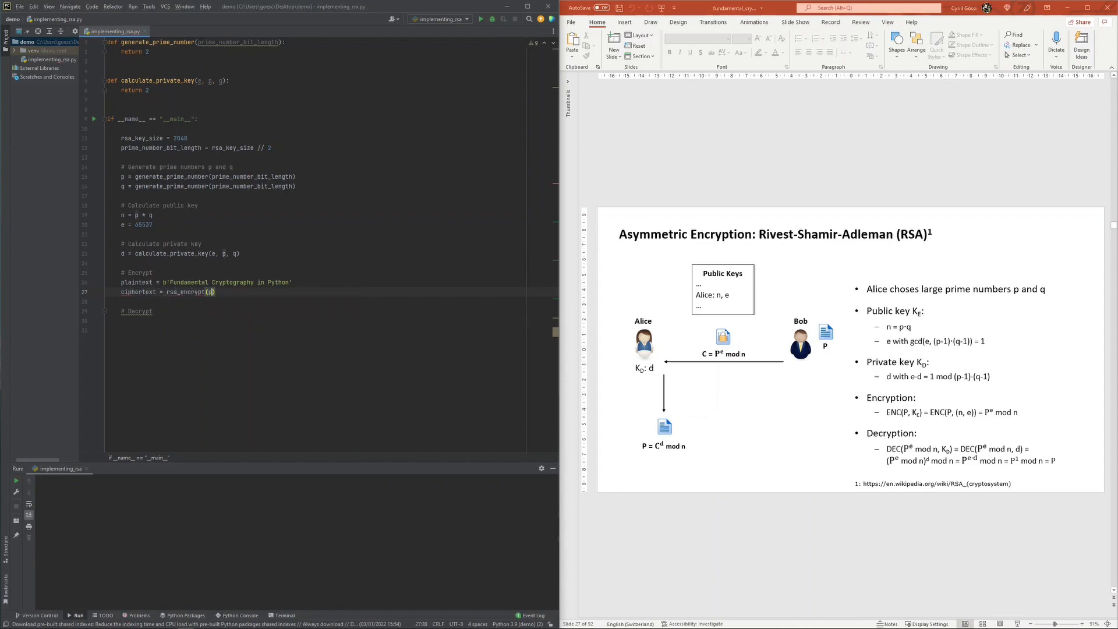
pyautogui.write('laintext, e, n')
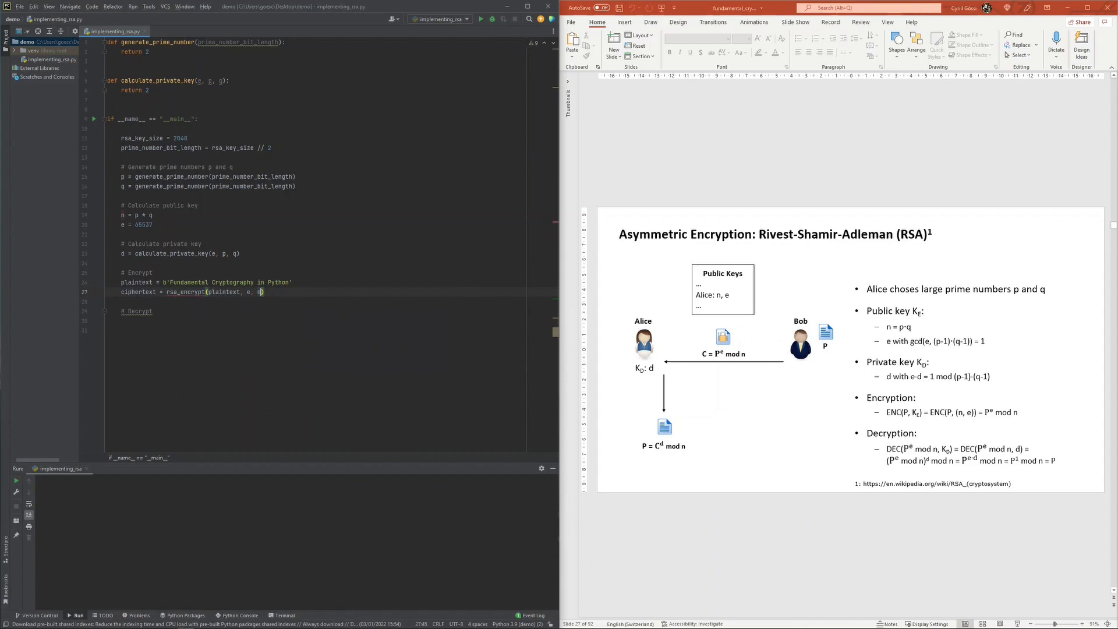
pyautogui.write(')')
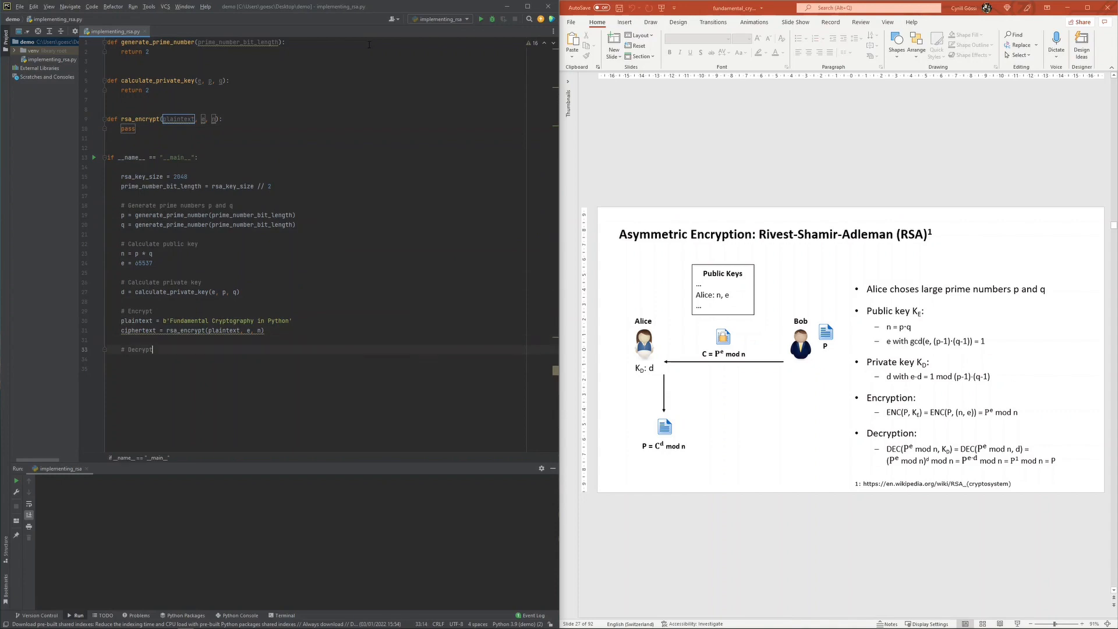
# Write recovered_plaintext = rsa_decrypt(ciphertext, d, n) and assert it equals plaintext
pyautogui.write('recovered_plaintext')
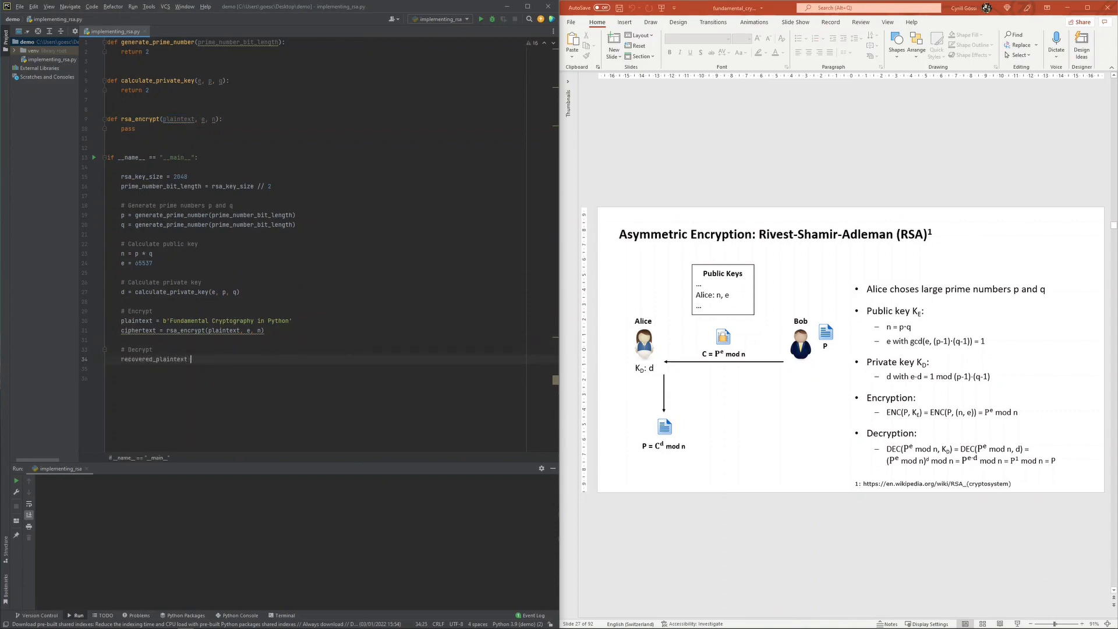
pyautogui.write('= rsa_decryp')
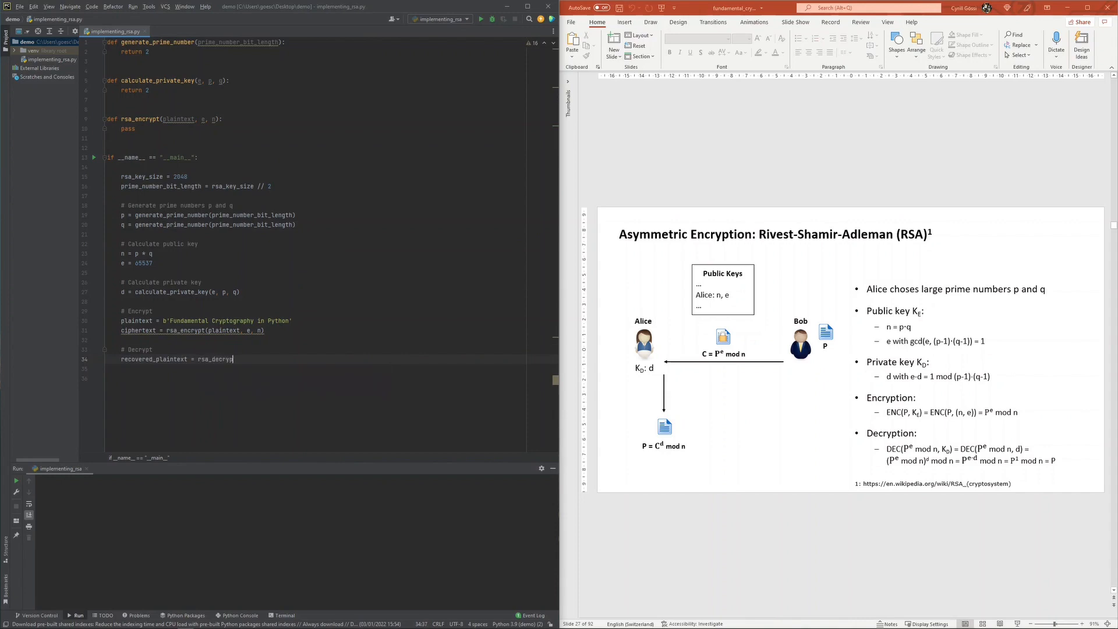
pyautogui.write('(ciphertext, d, )')
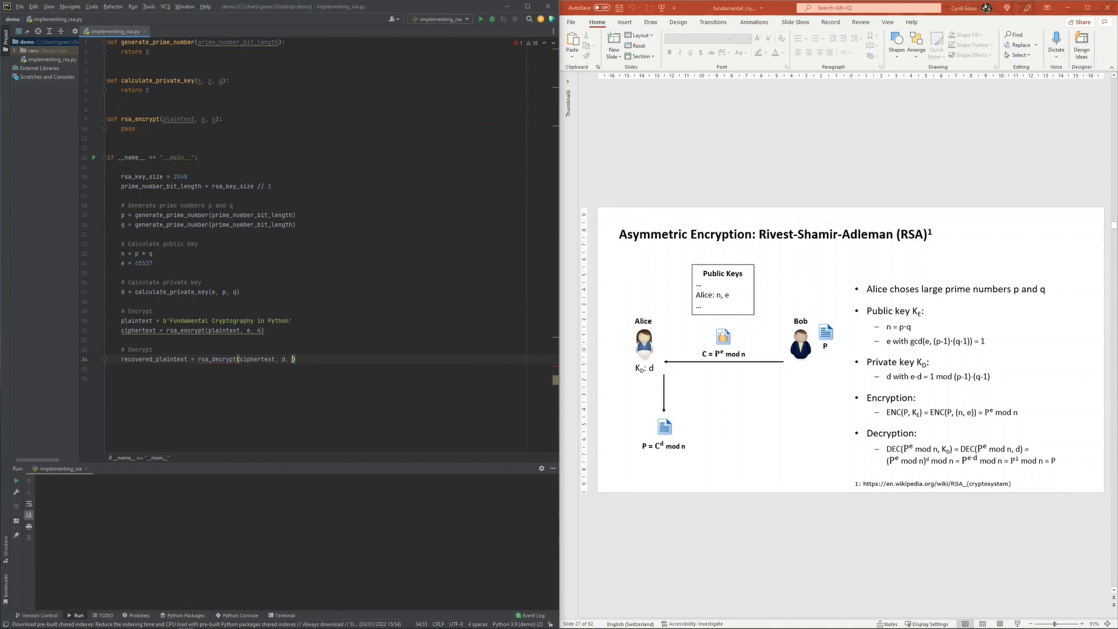
pyautogui.write('as')
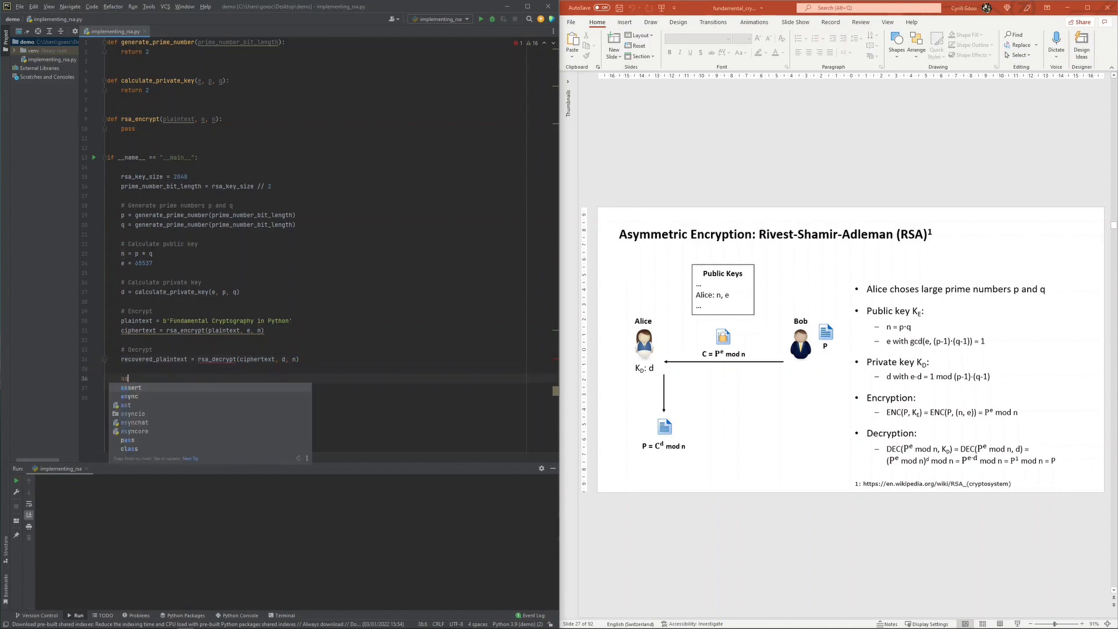
pyautogui.write('assert (reco')
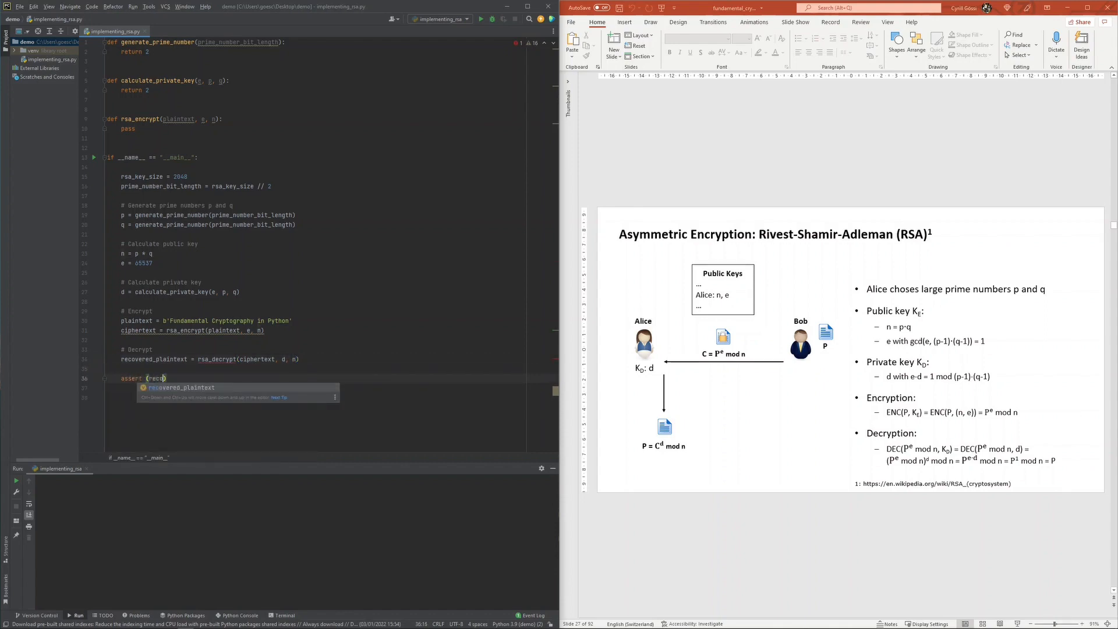
pyautogui.write('== p')
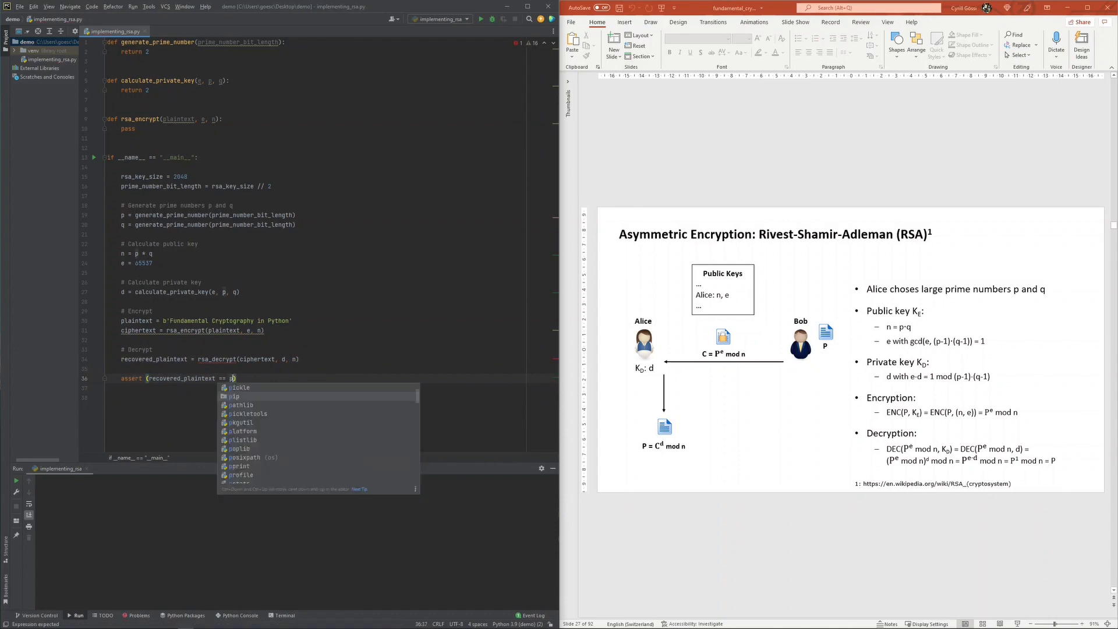
pyautogui.write('plaintext')
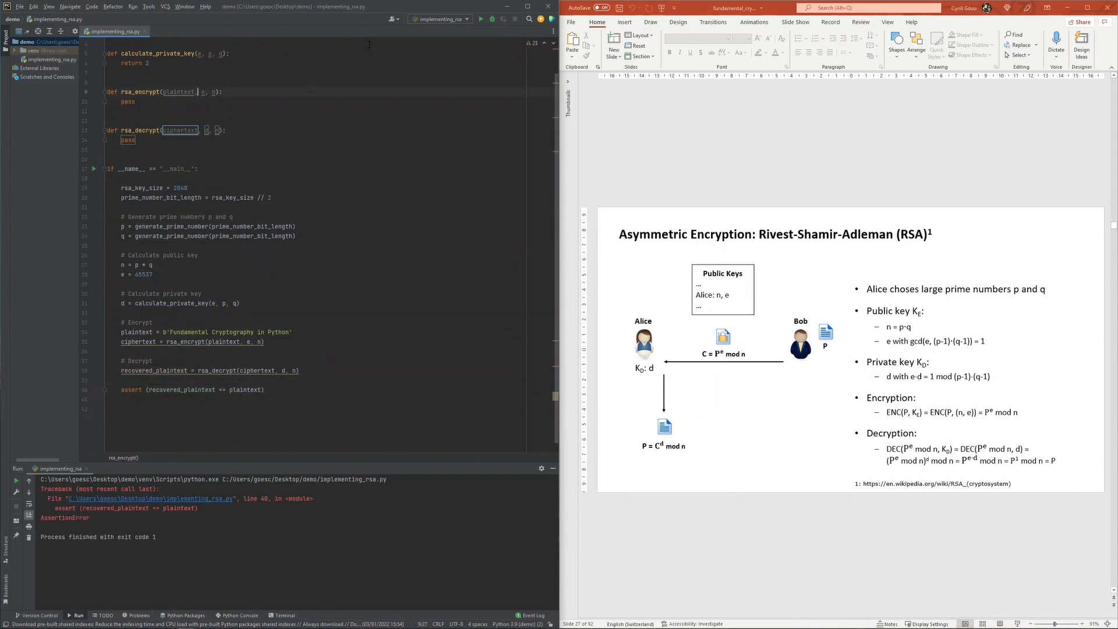
# Annotate rsa_encrypt as (plaintext: bytes, e: int, n: int) -> int
pyautogui.write(': bytes')
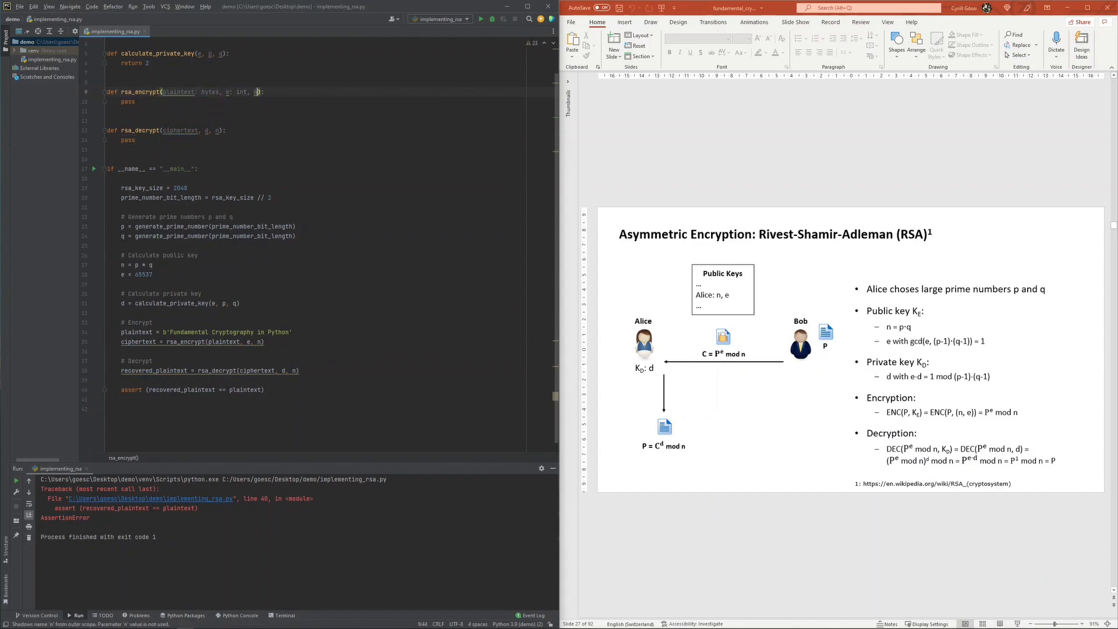
pyautogui.write(': int')
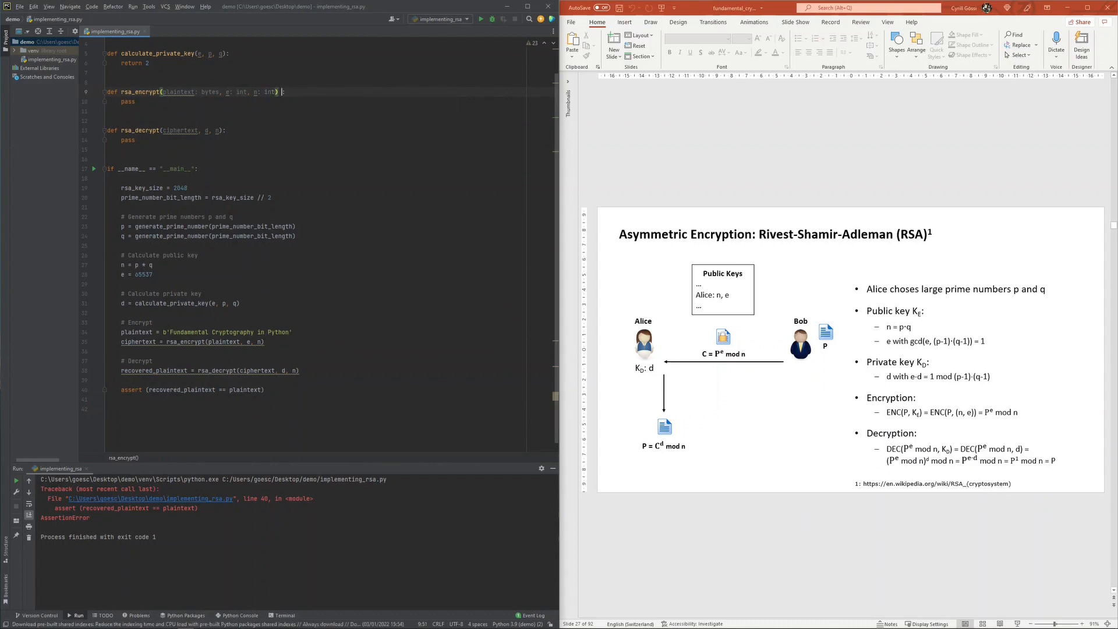
pyautogui.write('-> int')
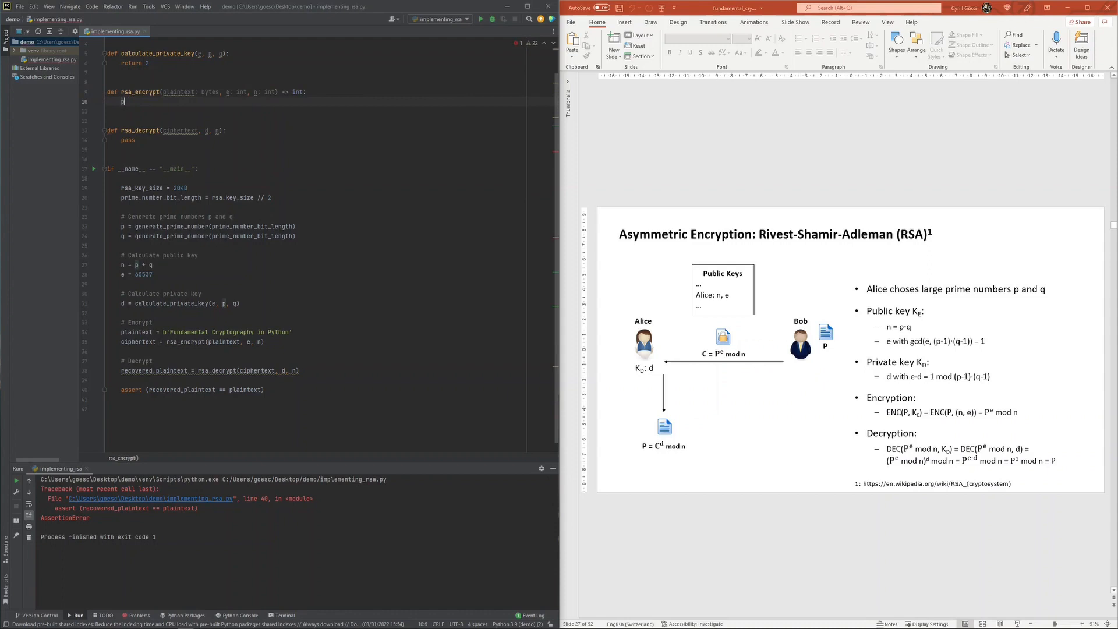
# Implement the body: p_int = int.from_bytes(plaintext, 'big') and return pow(p_int, e, n)
pyautogui.write('_int = int.')
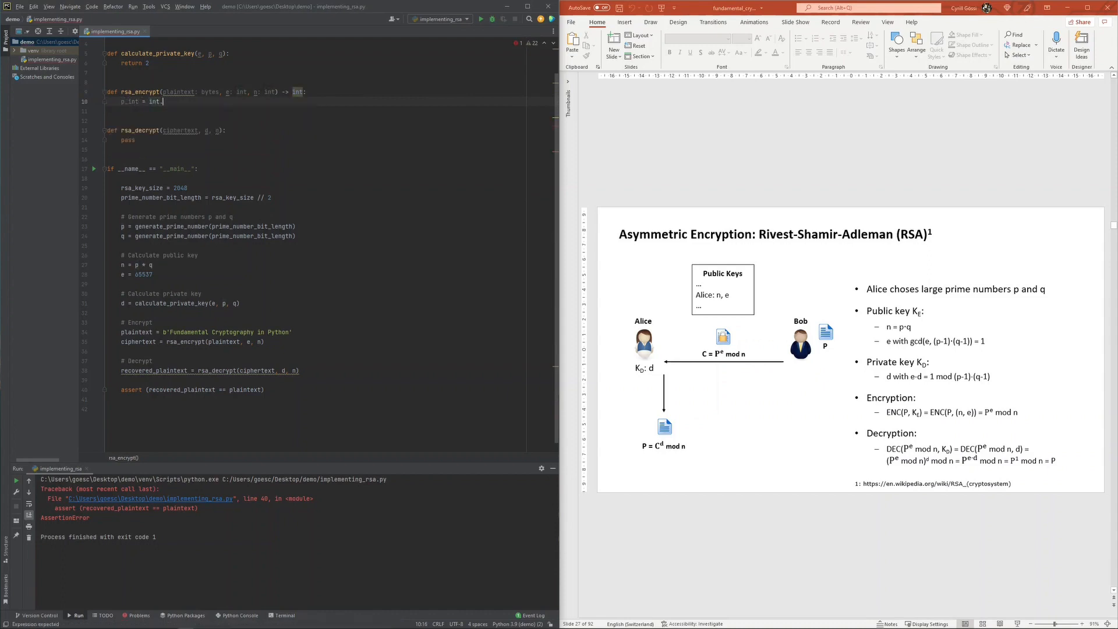
pyautogui.write("from_bytes(plaintext, 'big")
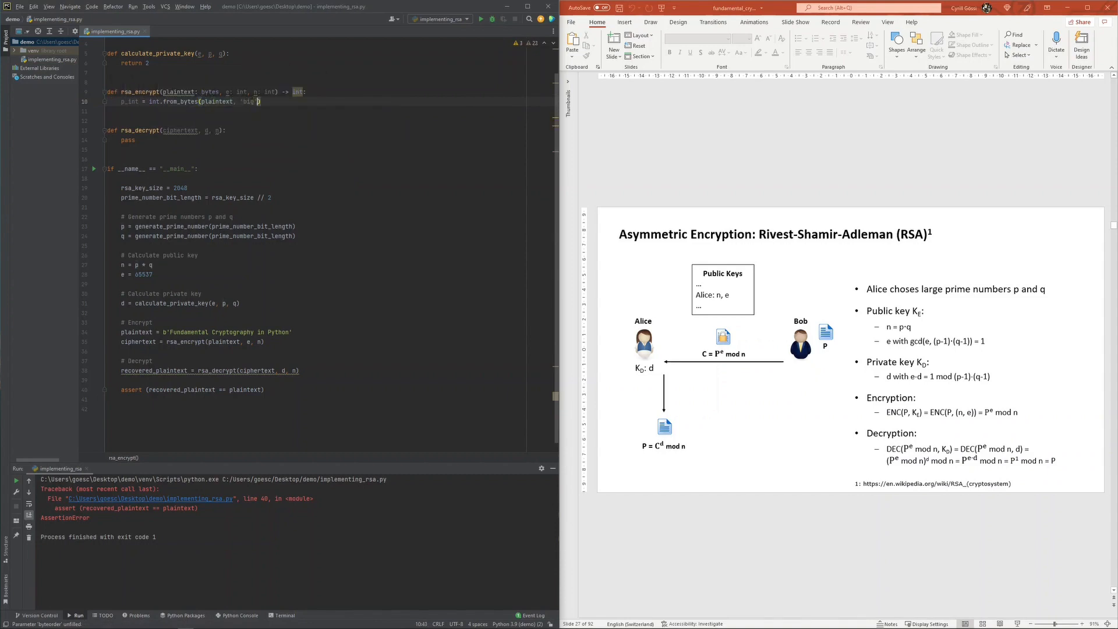
pyautogui.write('return')
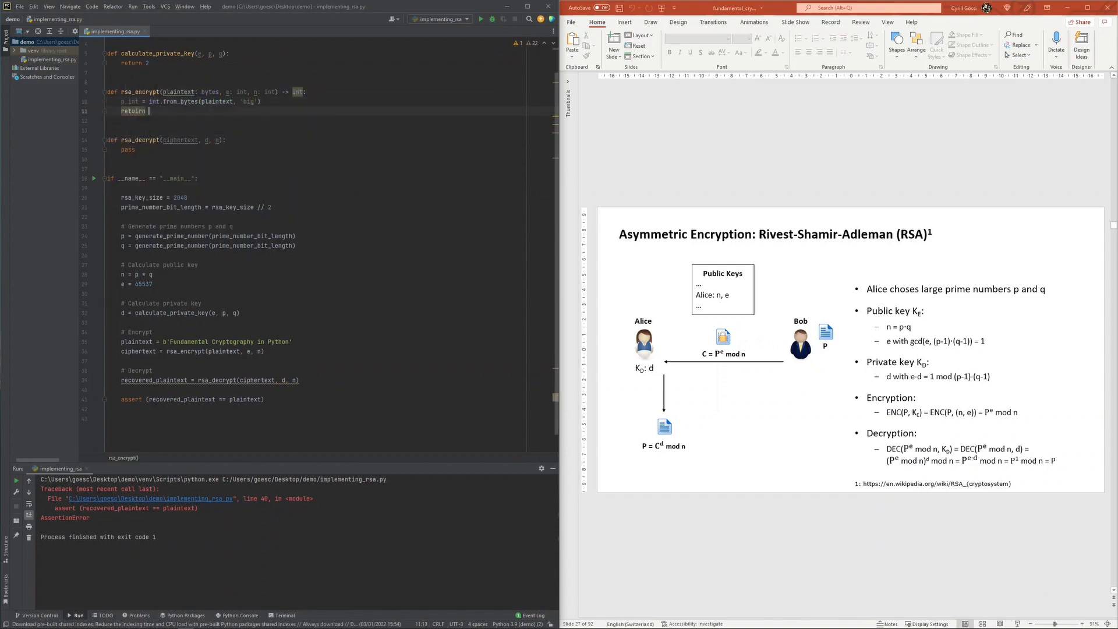
pyautogui.write('pow()')
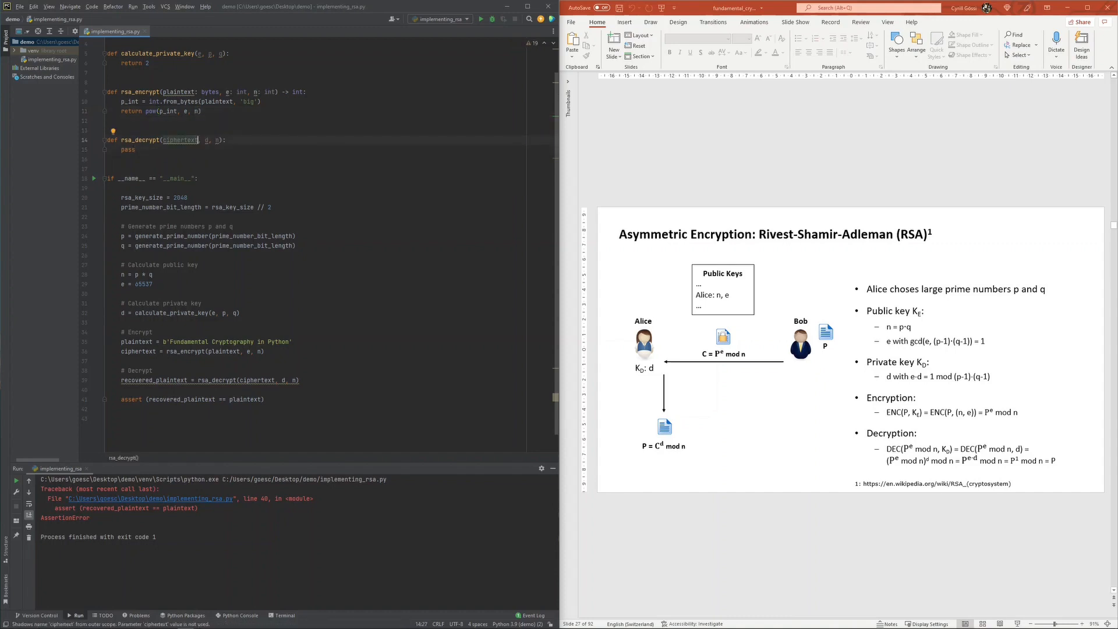
# Annotate rsa_decrypt with int/bytes hints, compute p_int = pow(ciphertext, d, n) and return p_int.to_bytes((bit_length + 7) // 8, 'big')
pyautogui.write(': int')
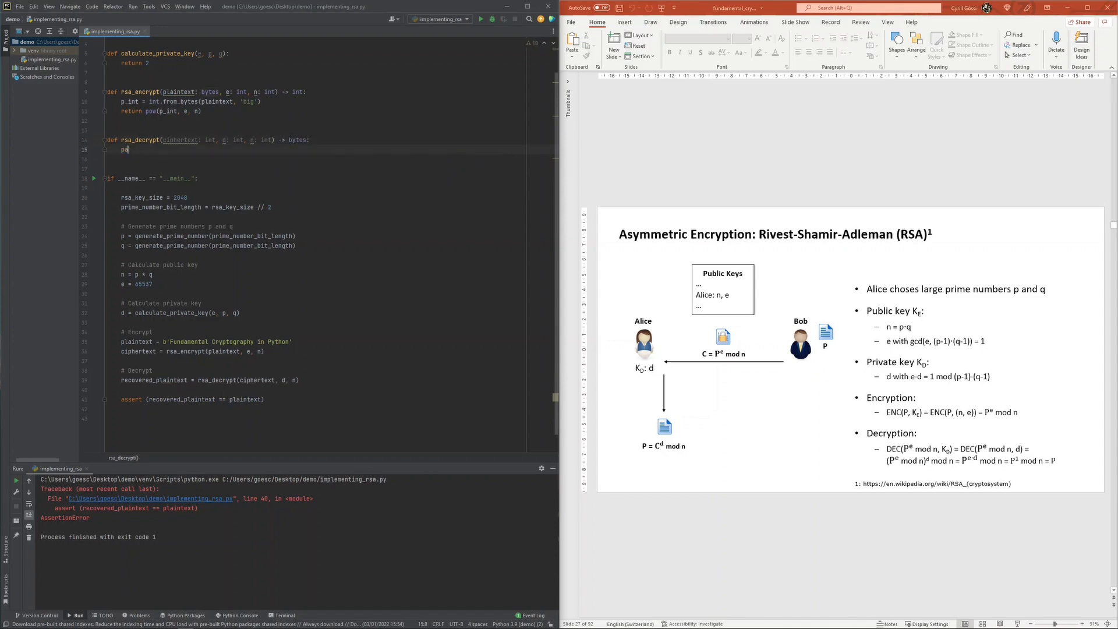
pyautogui.write('pow(ciphertext, d, n')
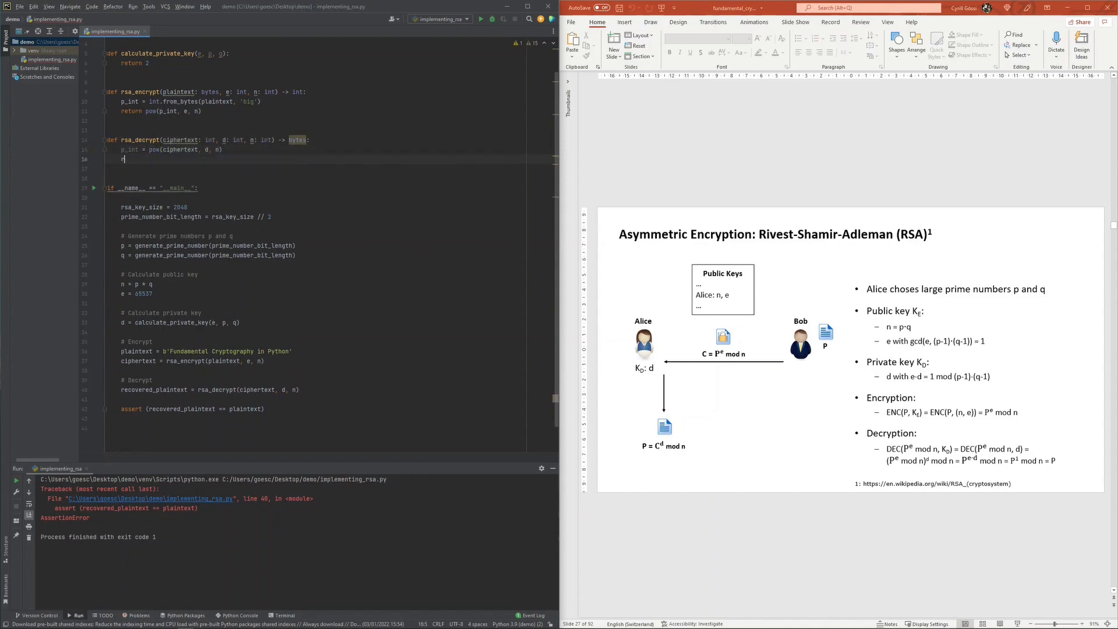
pyautogui.write('return p_int')
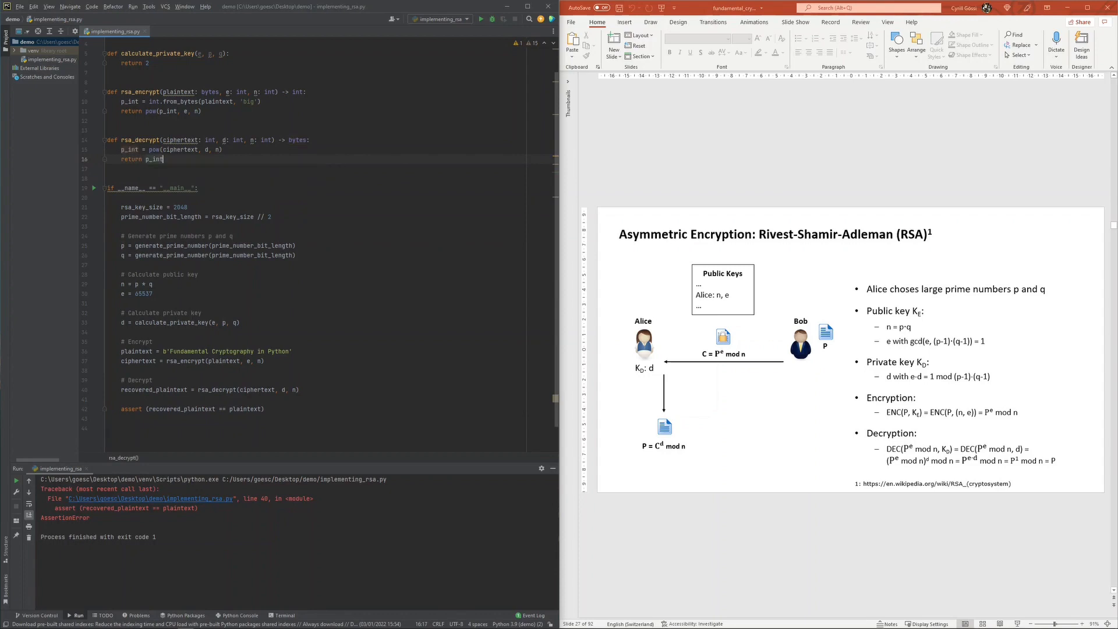
pyautogui.write('.to_bytes()')
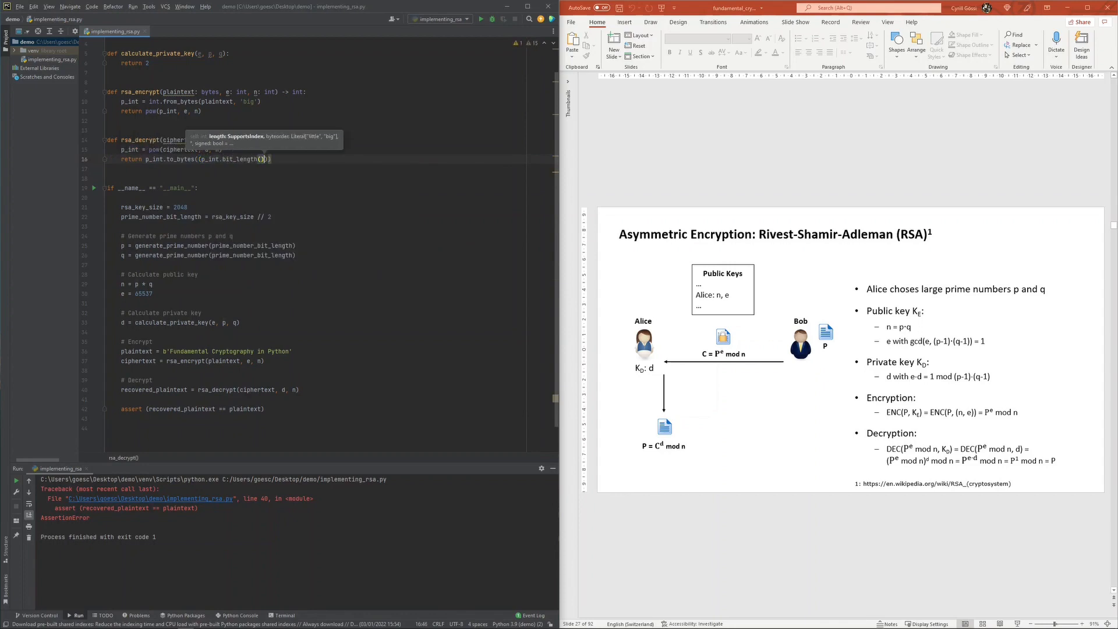
pyautogui.write('+ 7')
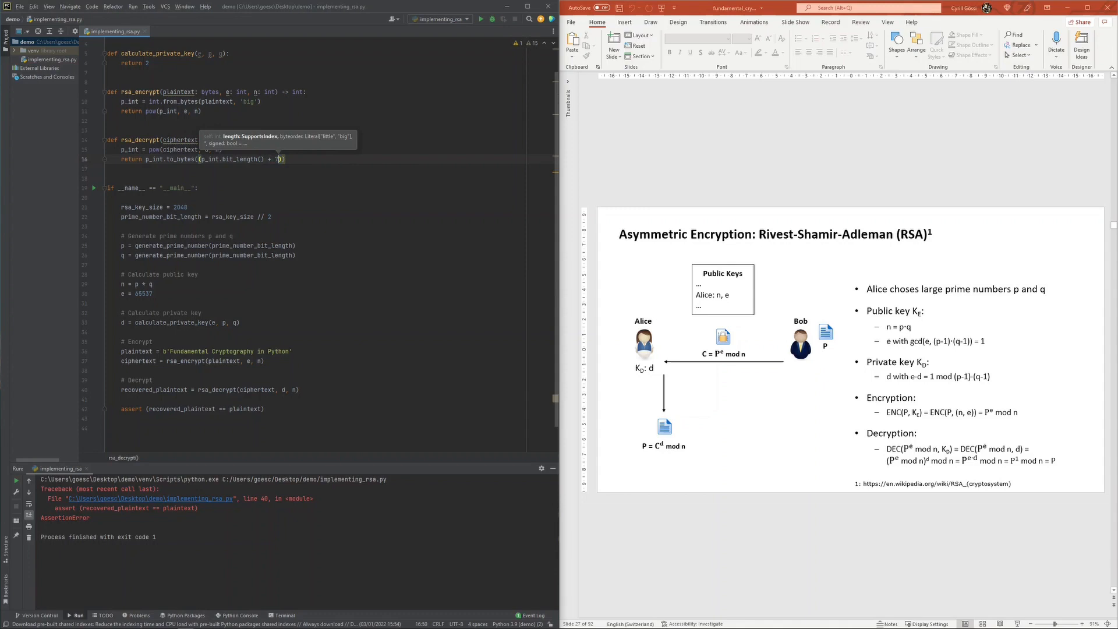